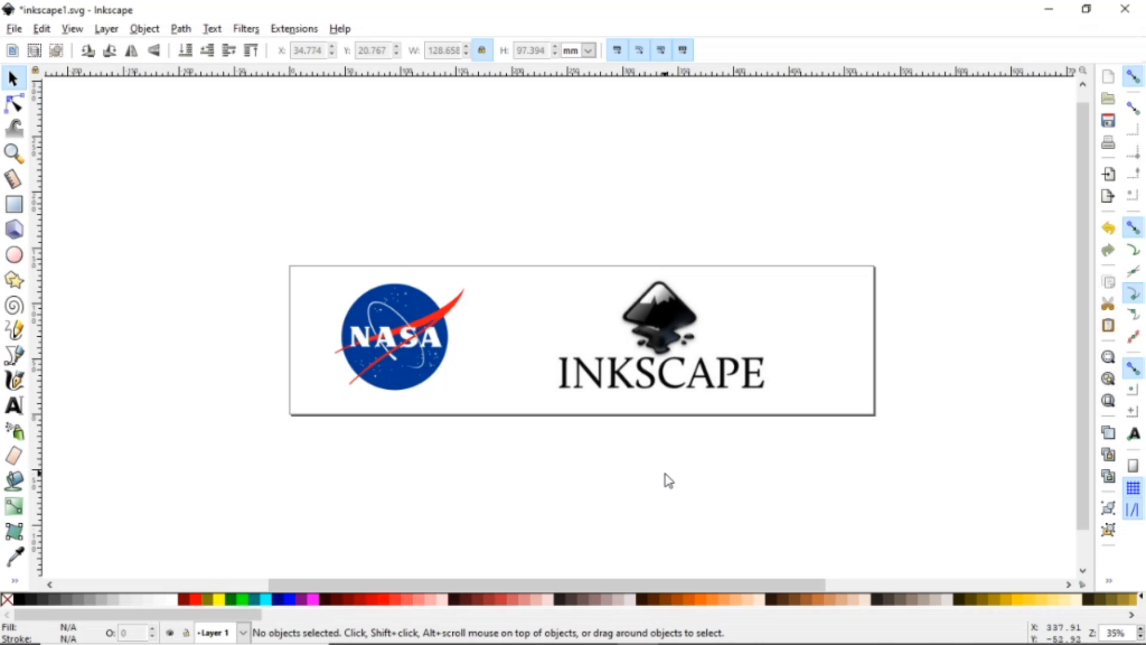
mouse_move(446, 285)
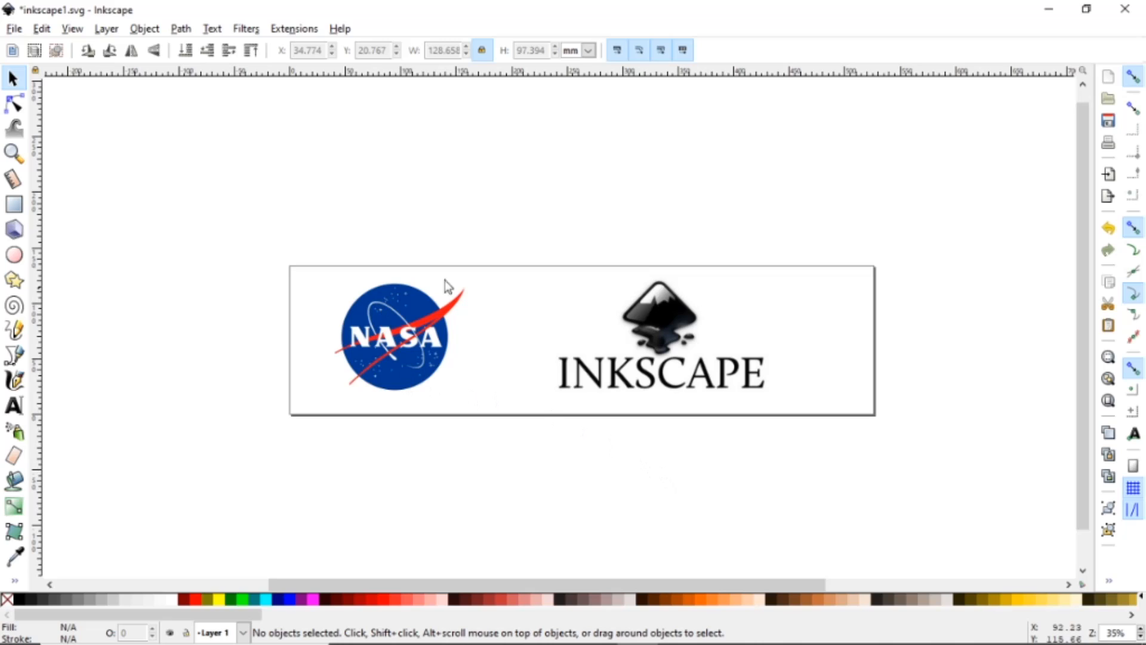
mouse_move(595, 428)
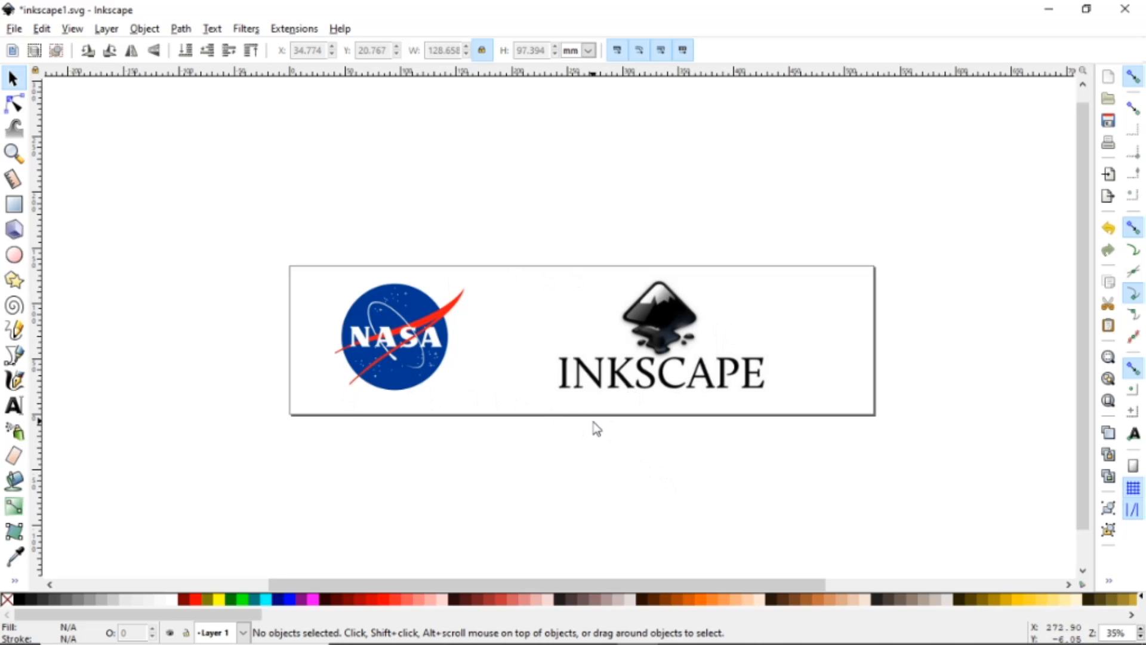
mouse_move(505, 416)
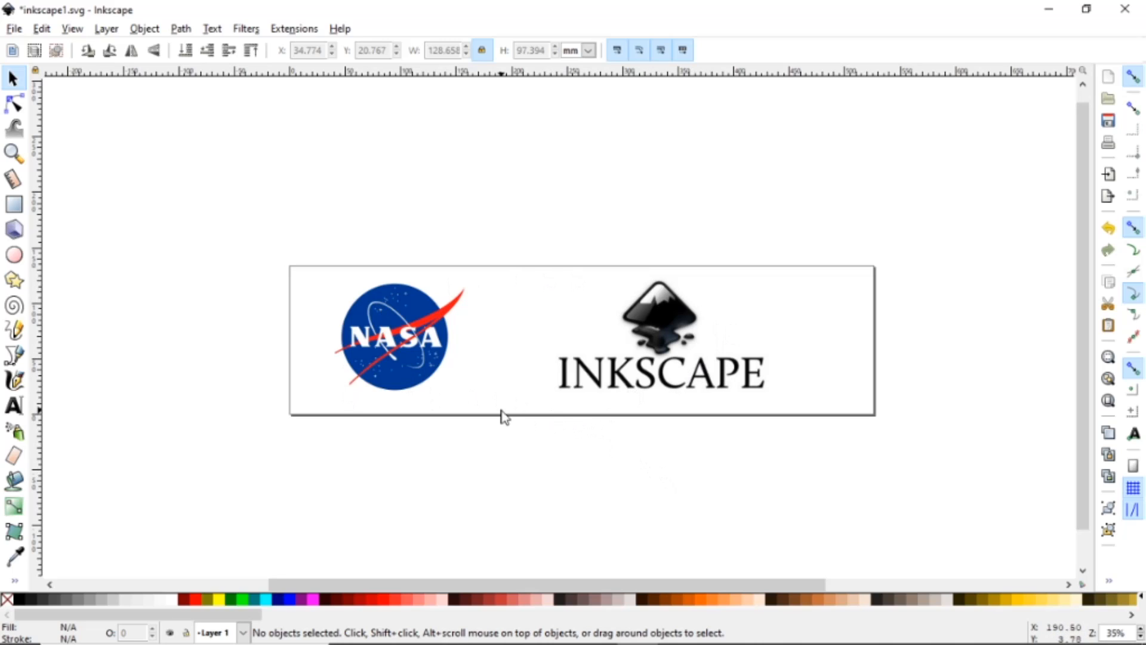
mouse_move(475, 409)
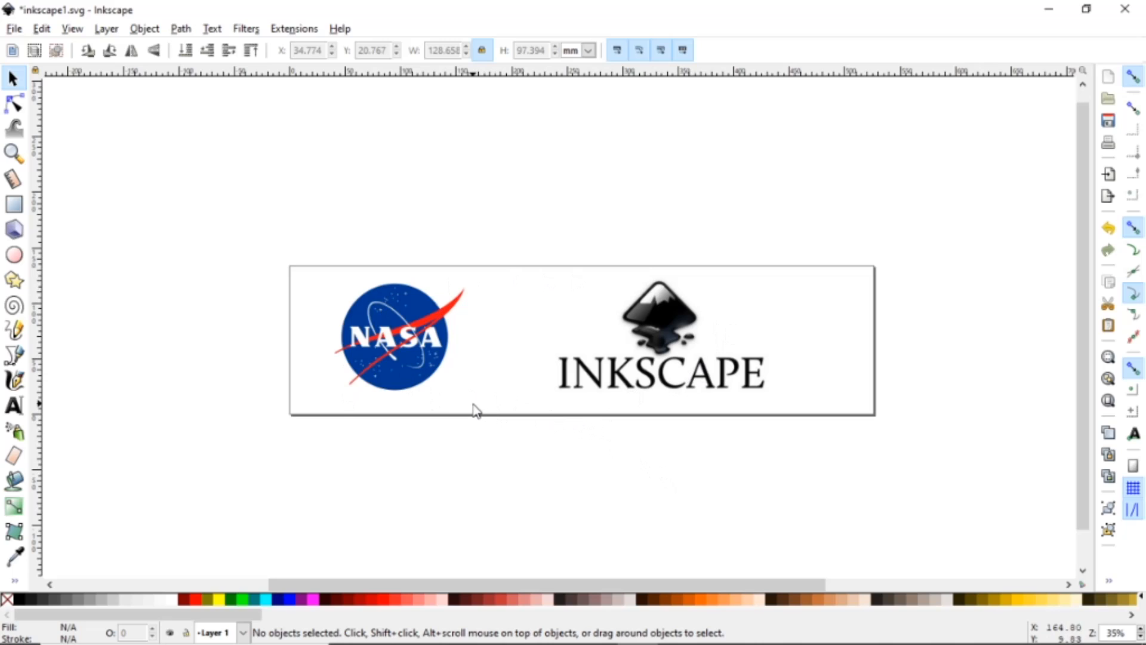
mouse_move(466, 402)
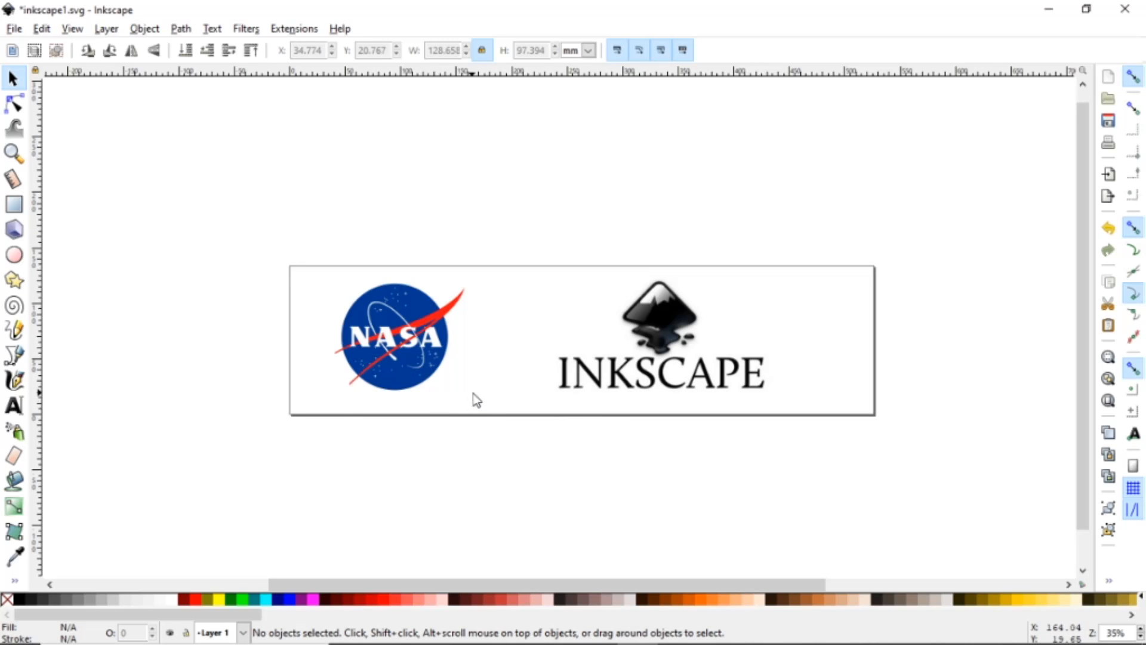
mouse_move(618, 369)
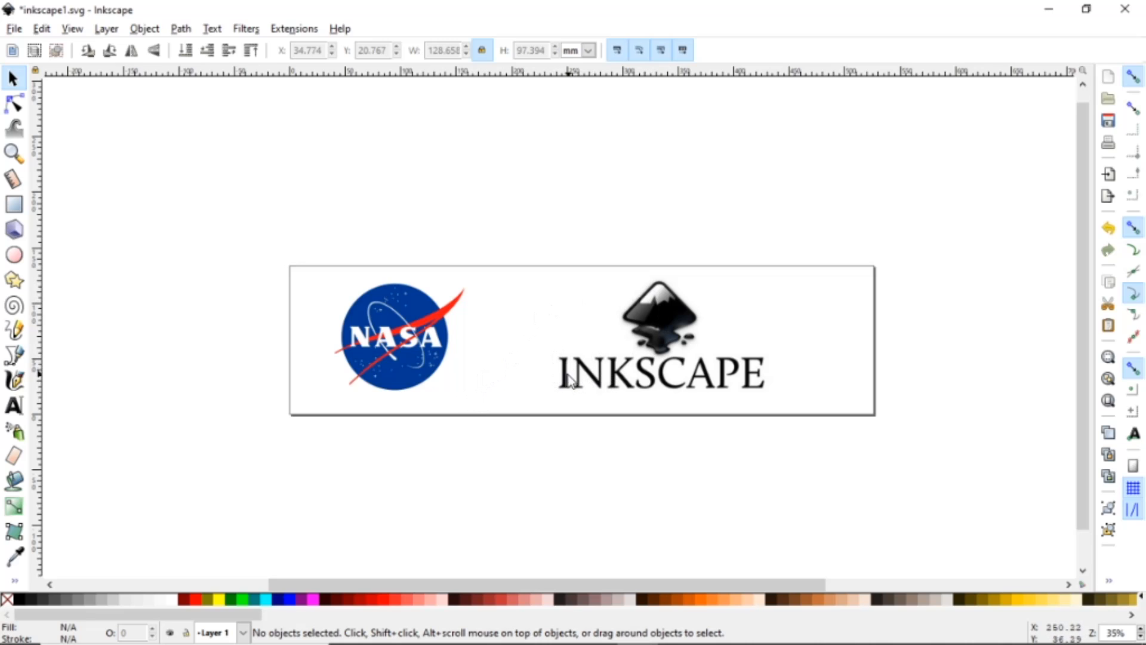
mouse_move(605, 389)
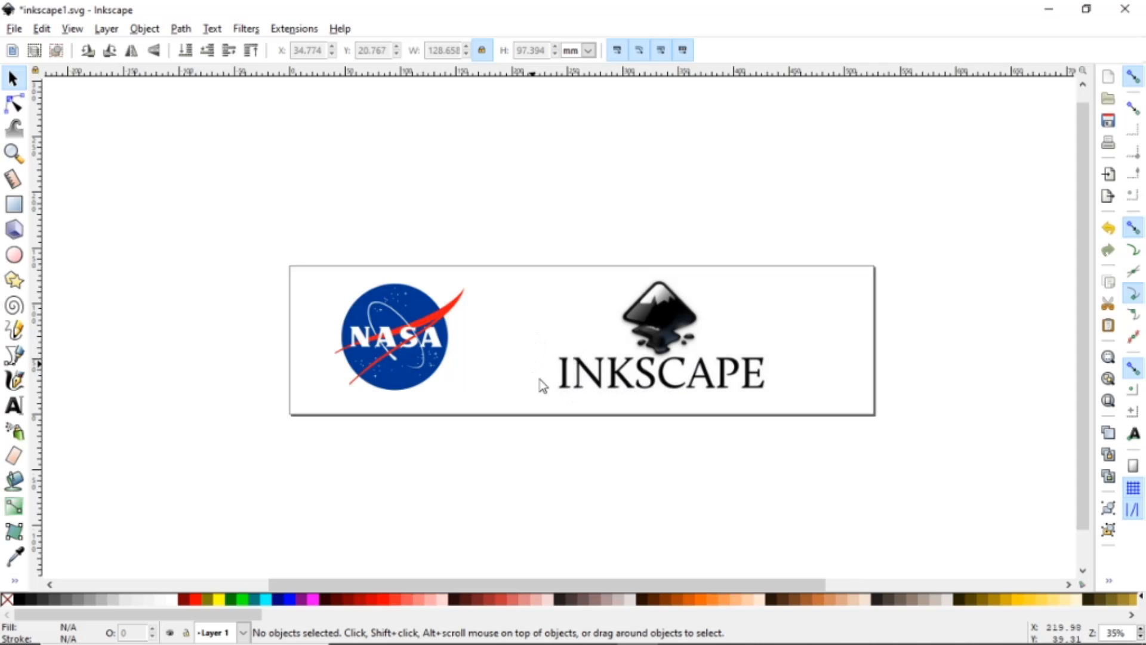
mouse_move(619, 323)
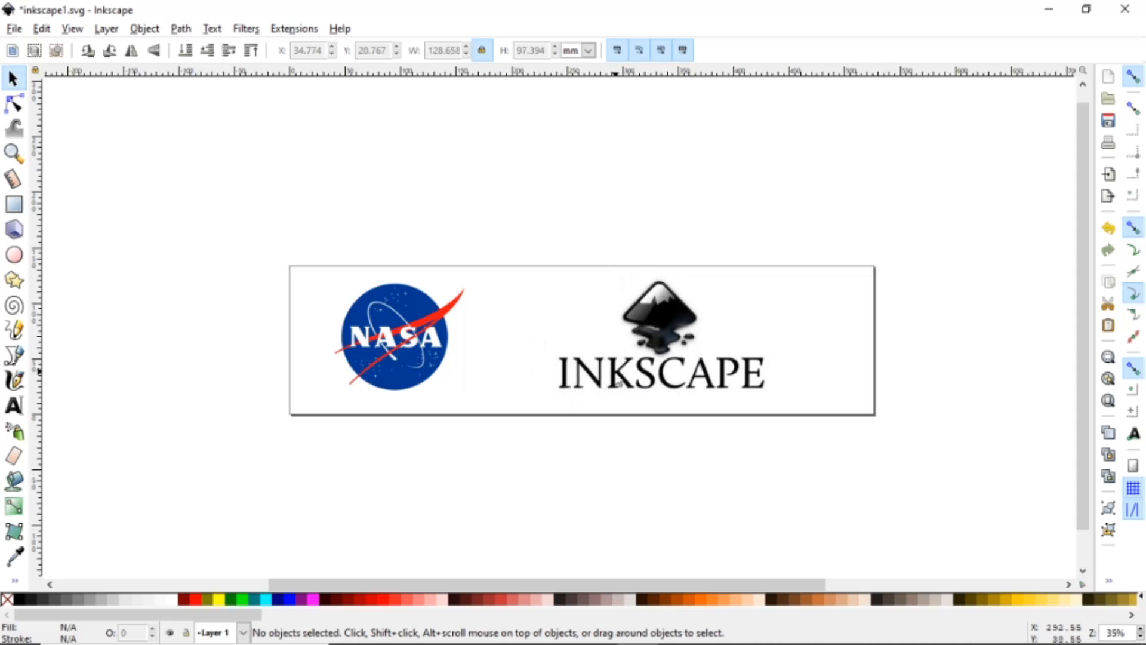
mouse_move(657, 317)
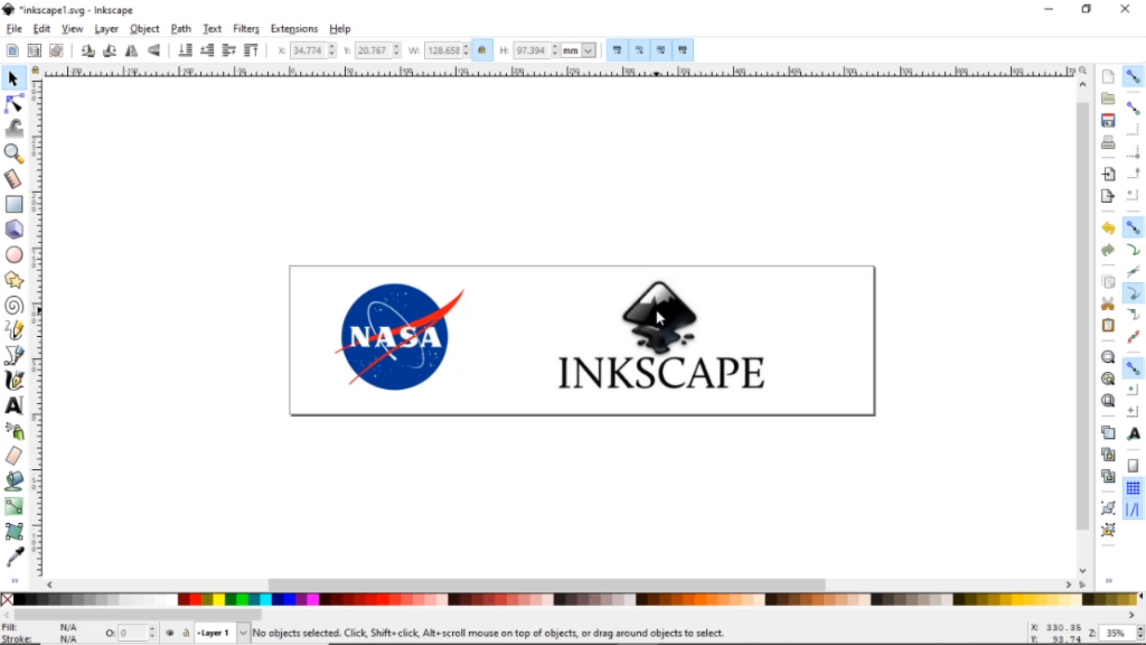
- Select the Inkscape logo image and set Trace Bitmap to Edge detection mode
click(658, 336)
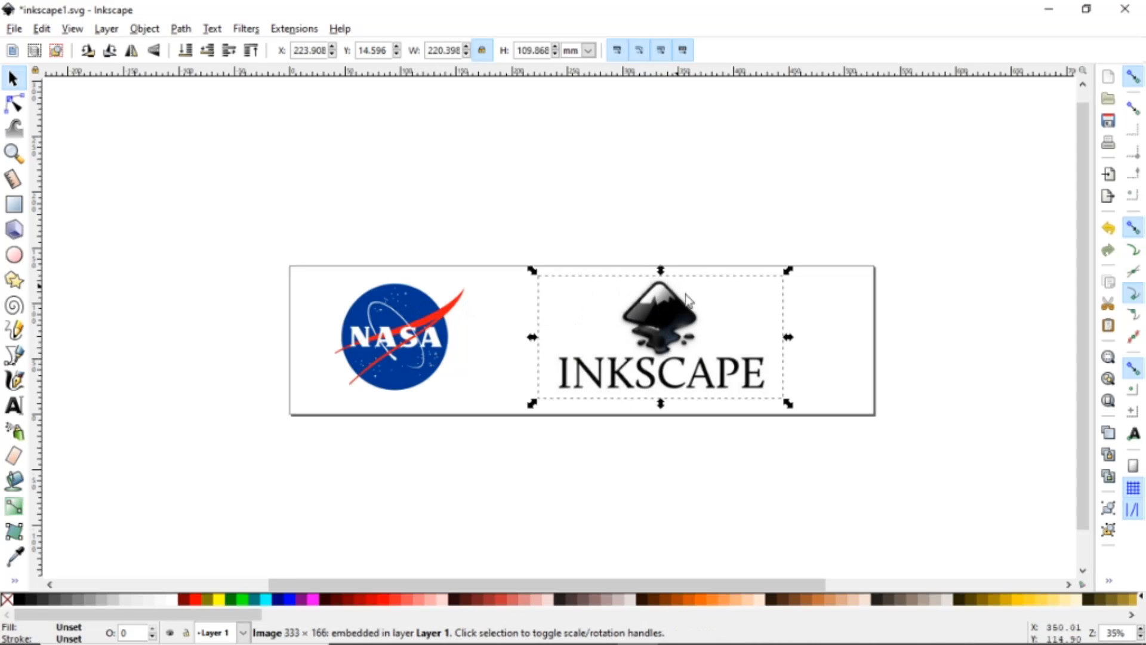
mouse_move(677, 365)
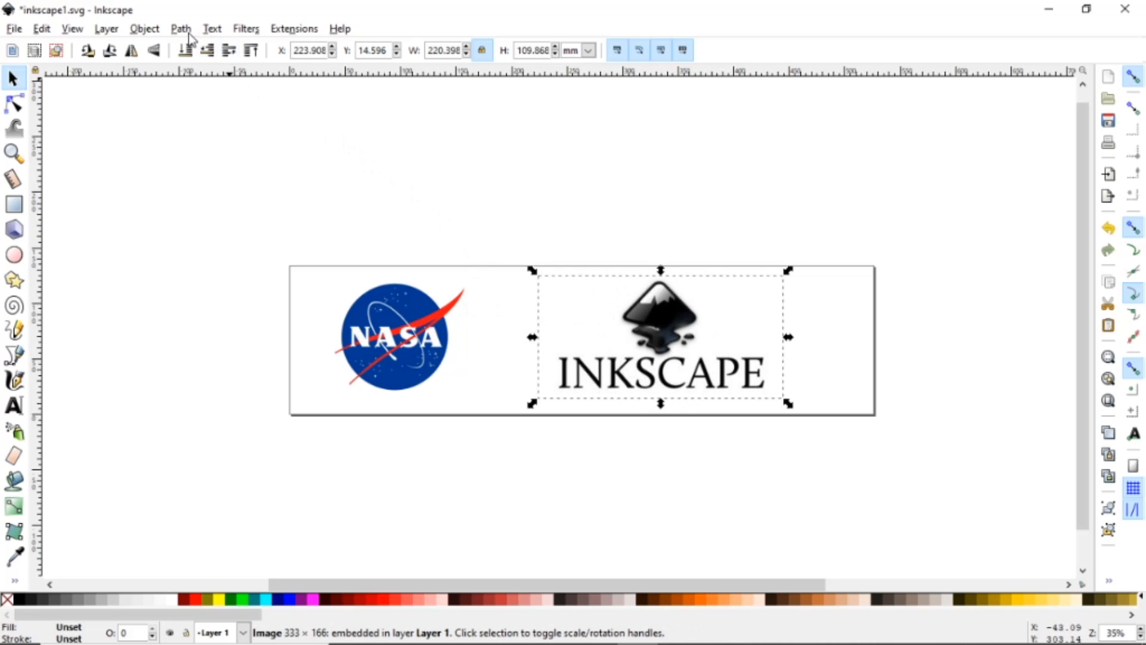
click(180, 28)
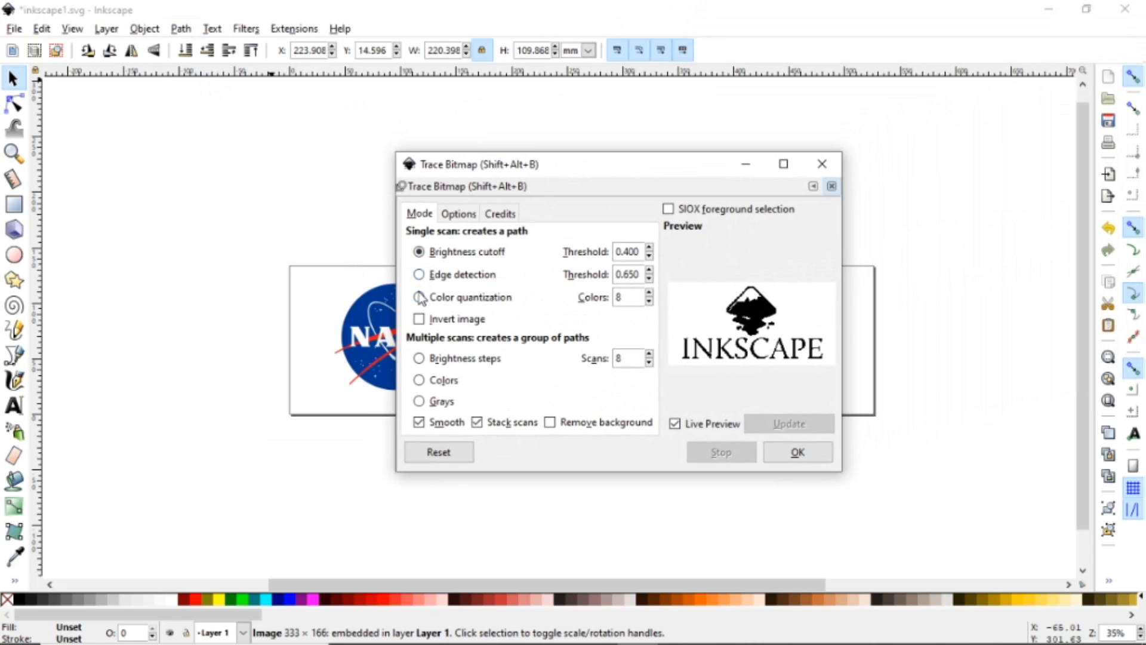
click(418, 251)
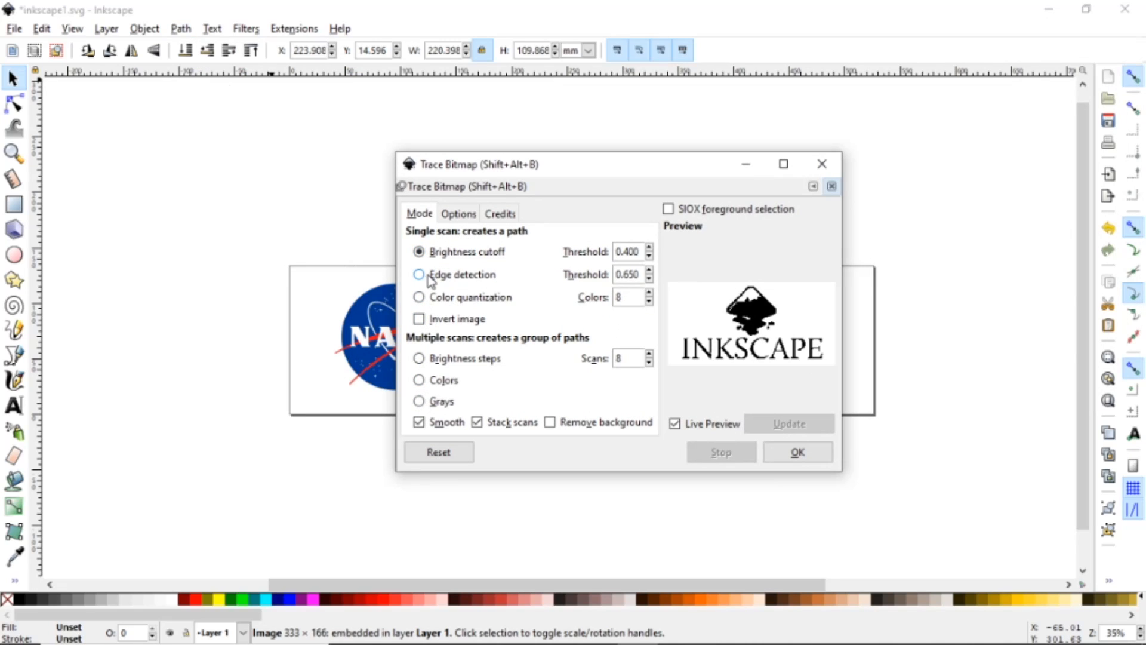
click(419, 274)
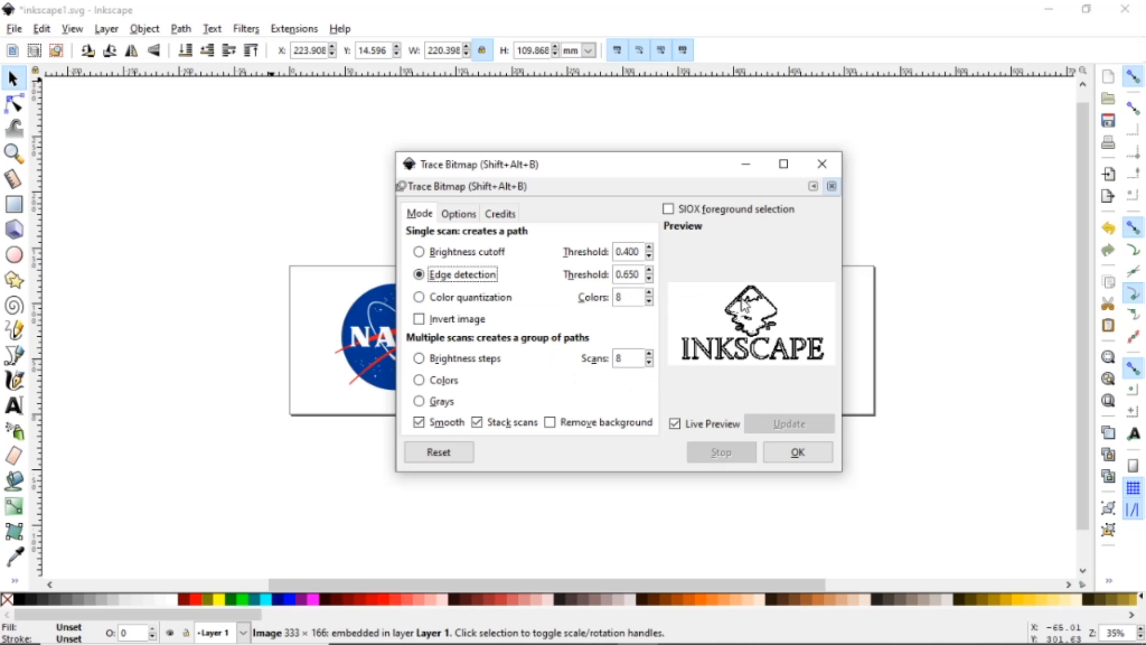
mouse_move(715, 364)
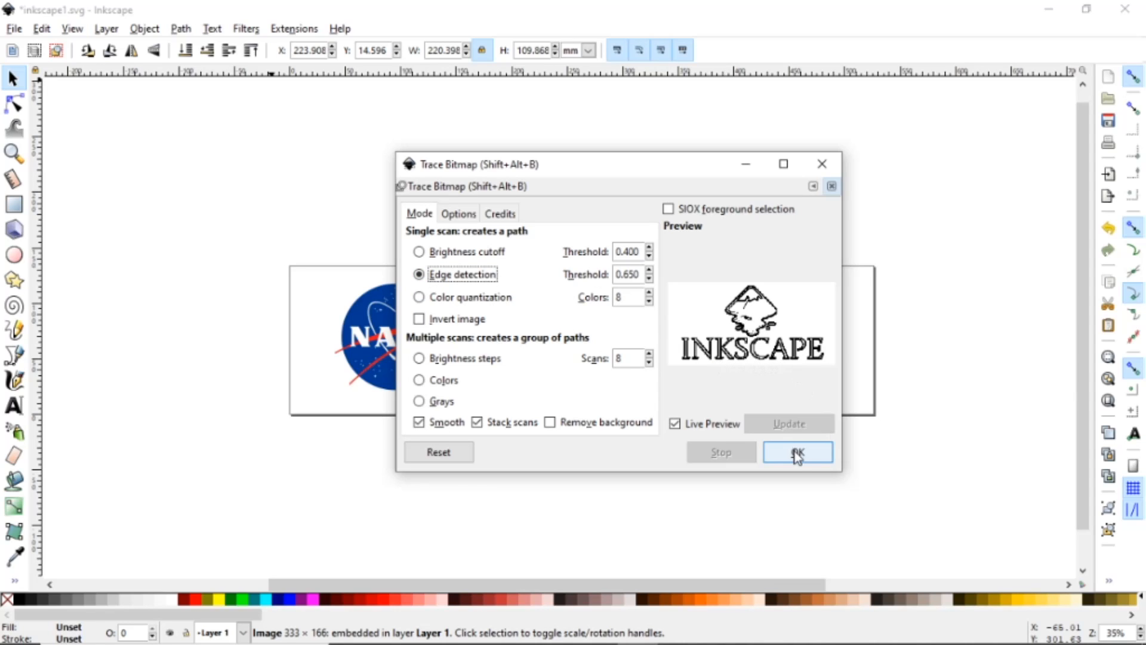
- Apply the edge-detection trace to create an outlined vector path of the logo
click(797, 452)
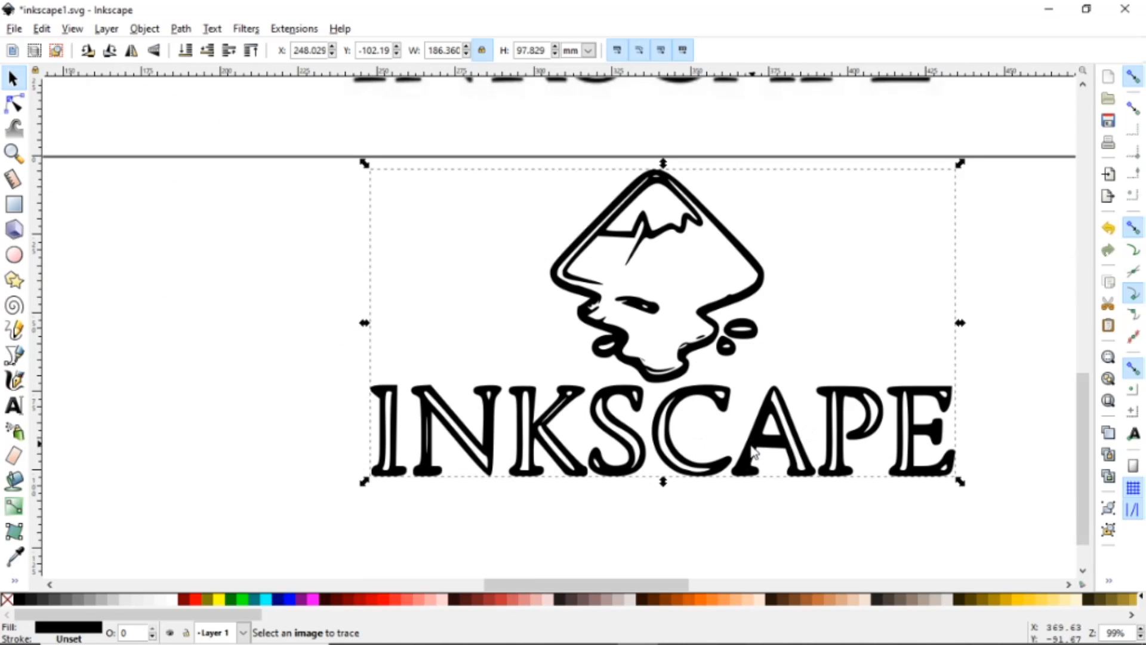
mouse_move(669, 383)
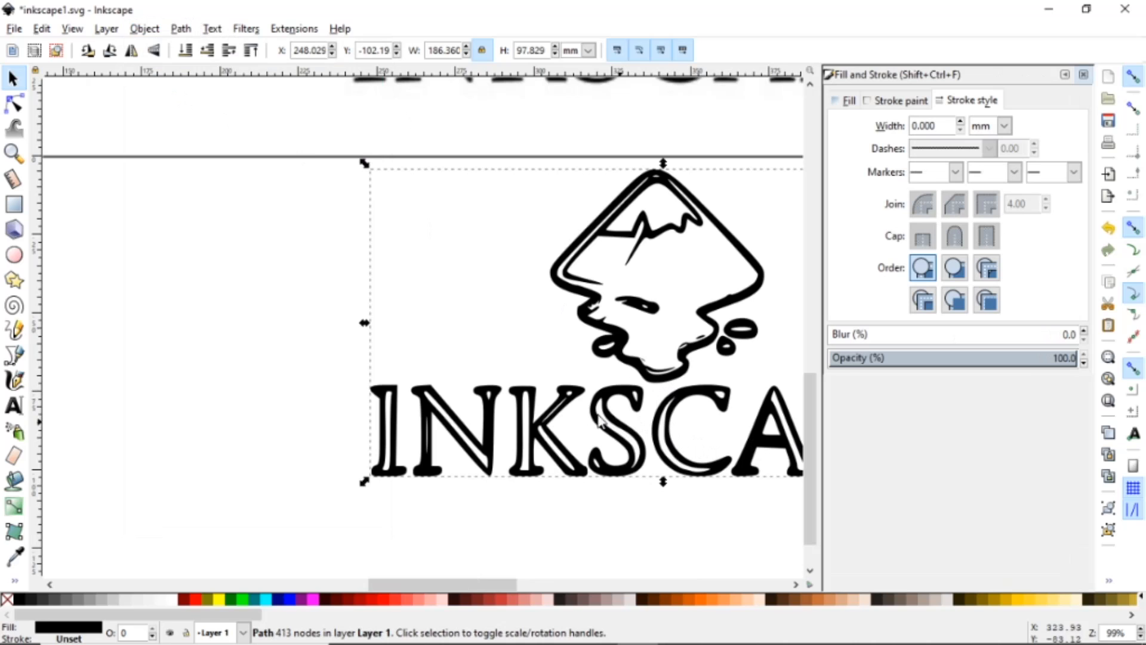
mouse_move(696, 315)
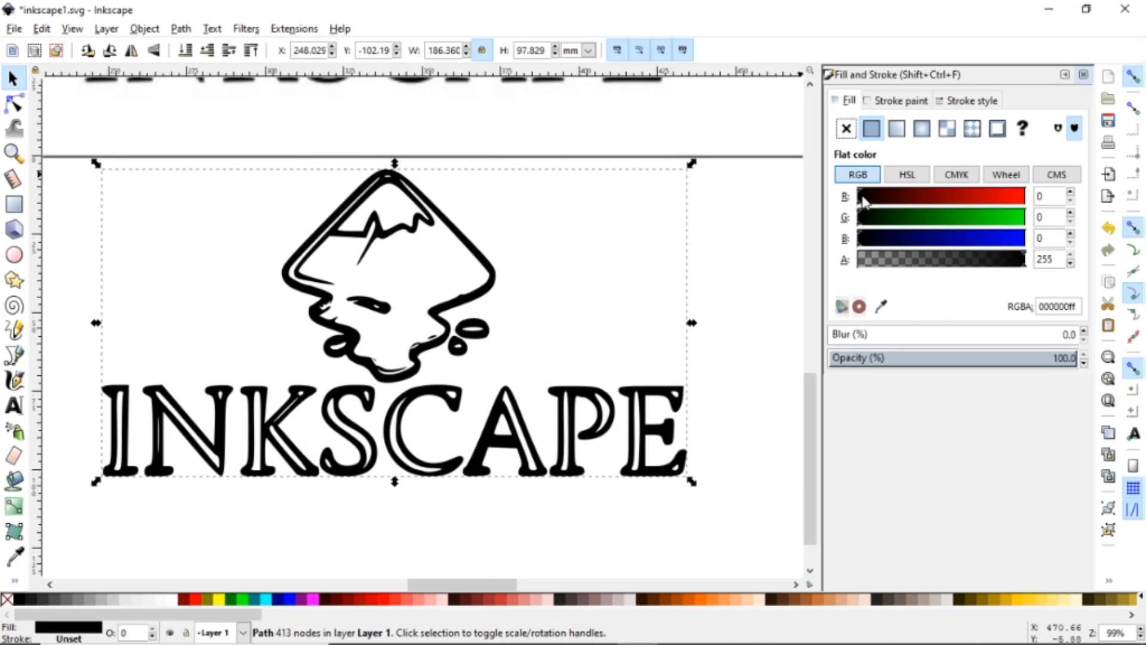
- Give the traced logo path no fill and a flat red (ff0000ff) stroke
text(255)
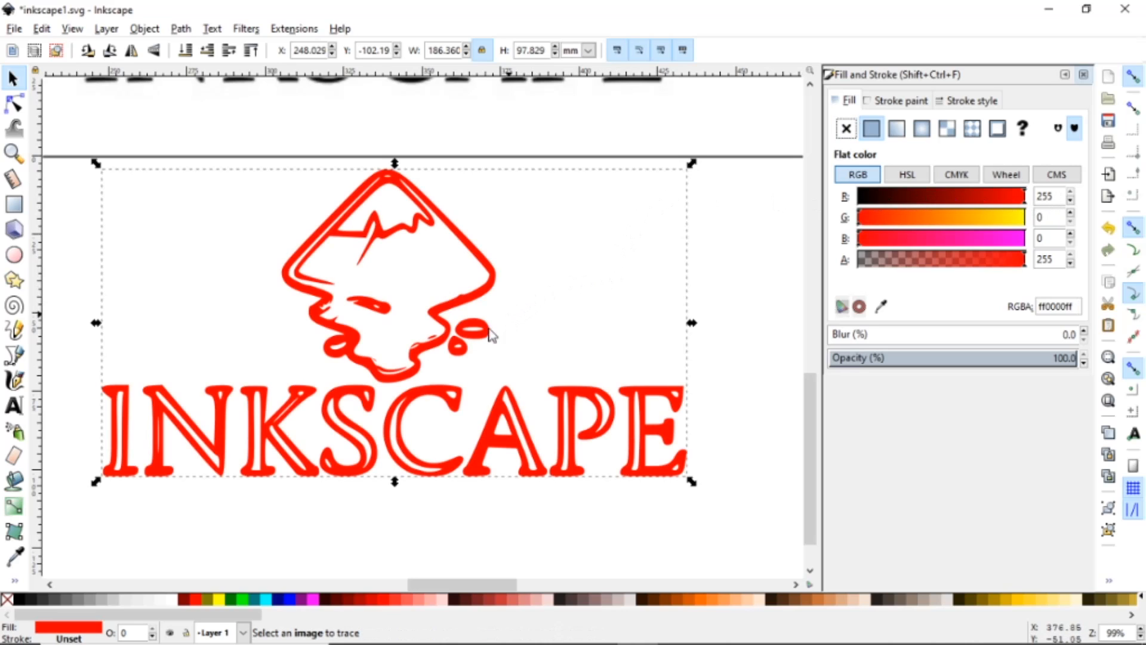
mouse_move(460, 351)
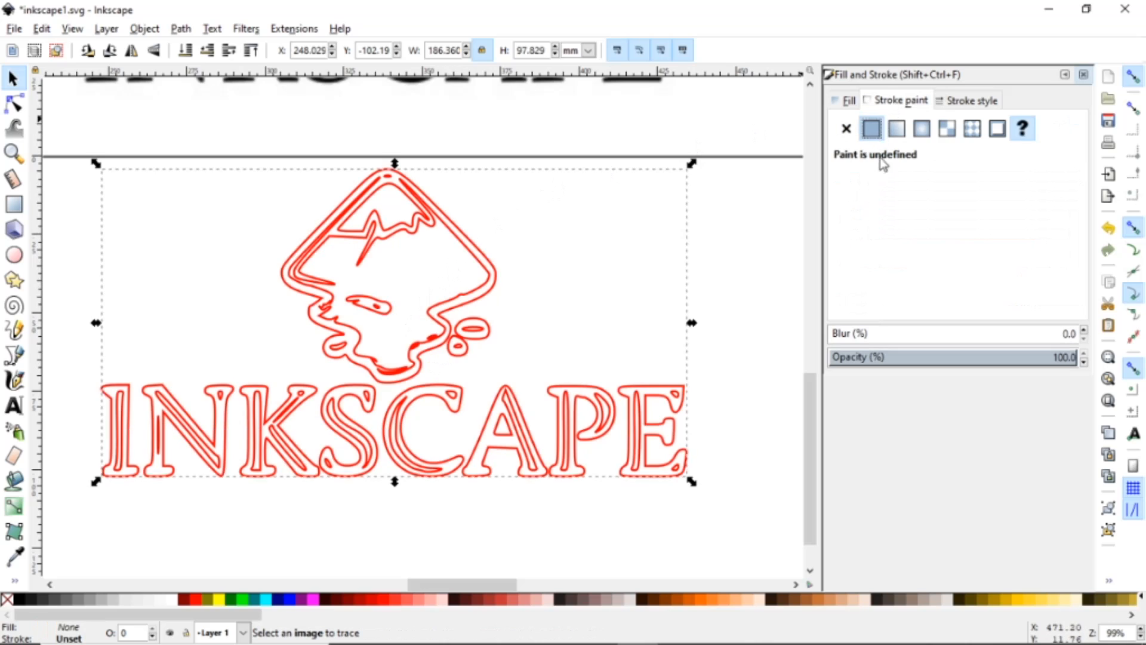
click(871, 128)
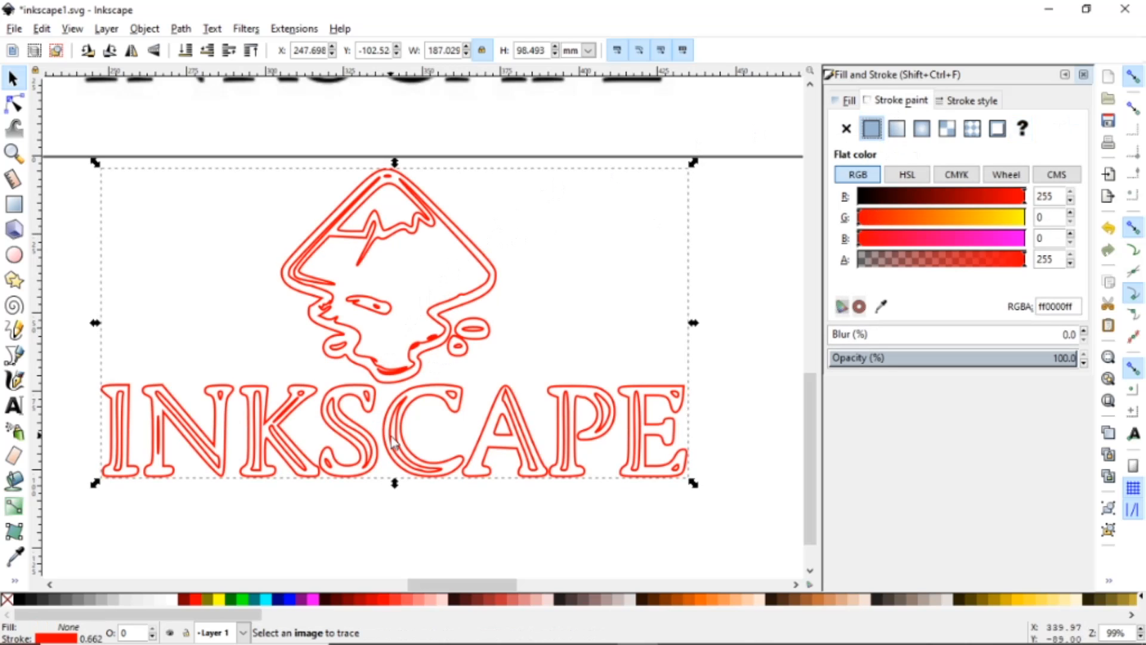
mouse_move(413, 501)
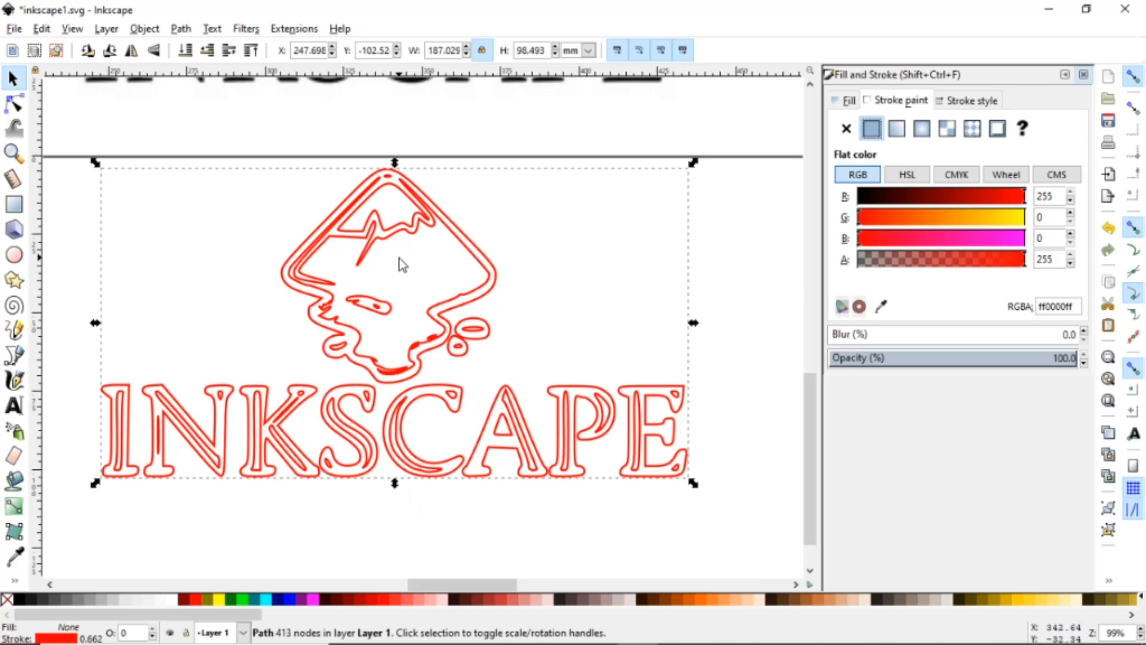
mouse_move(191, 457)
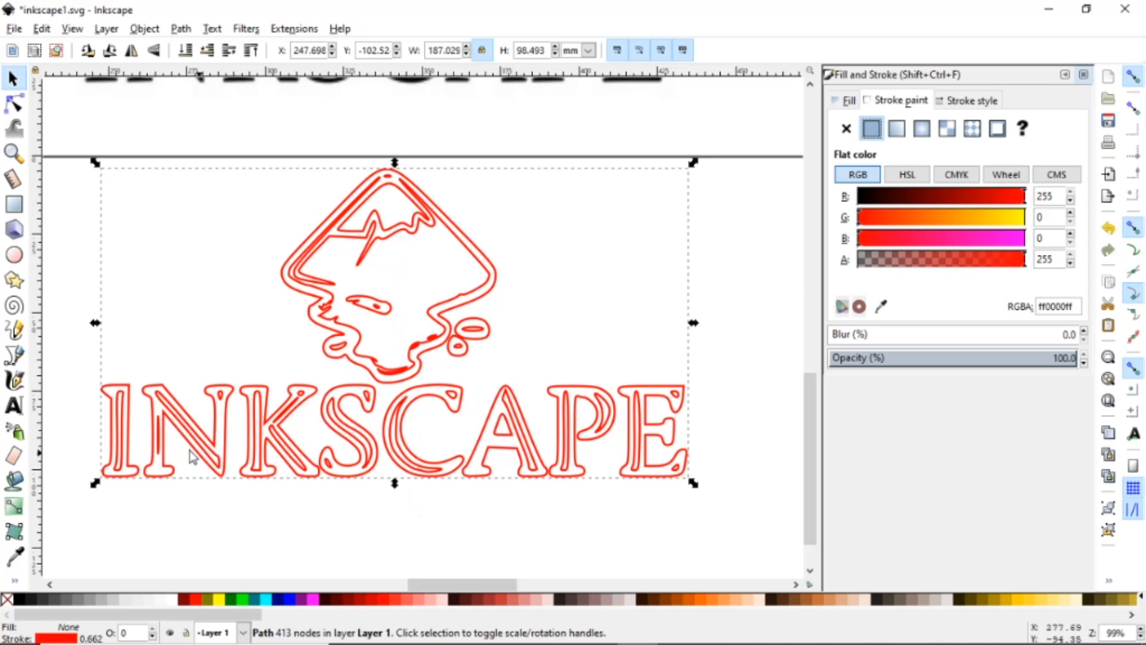
mouse_move(243, 401)
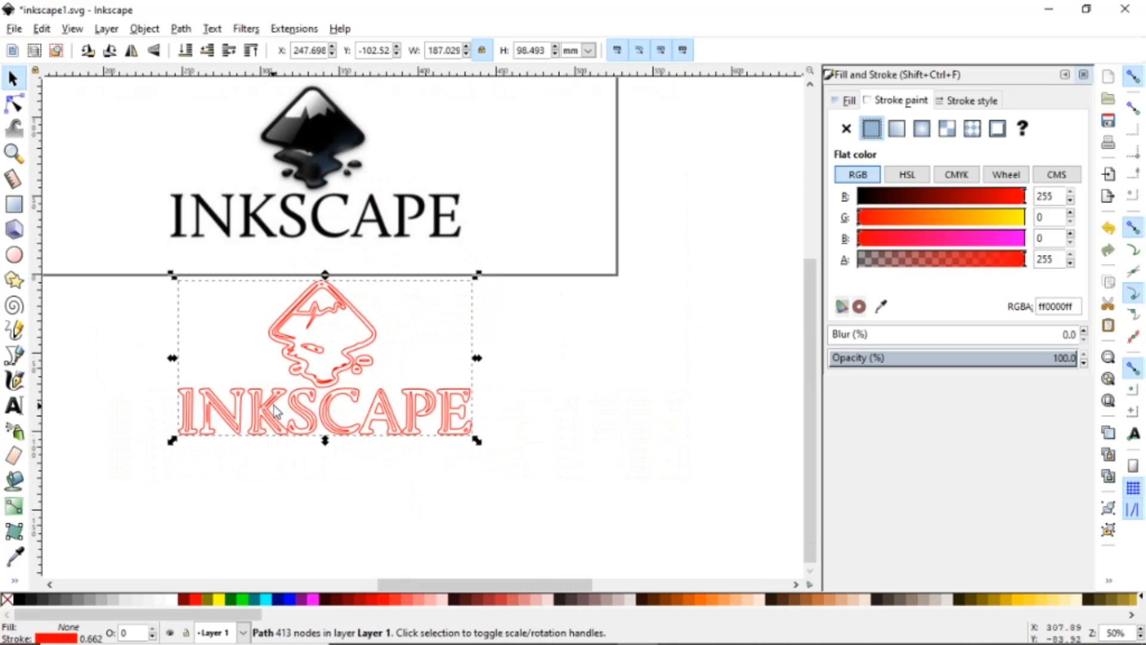
mouse_move(365, 377)
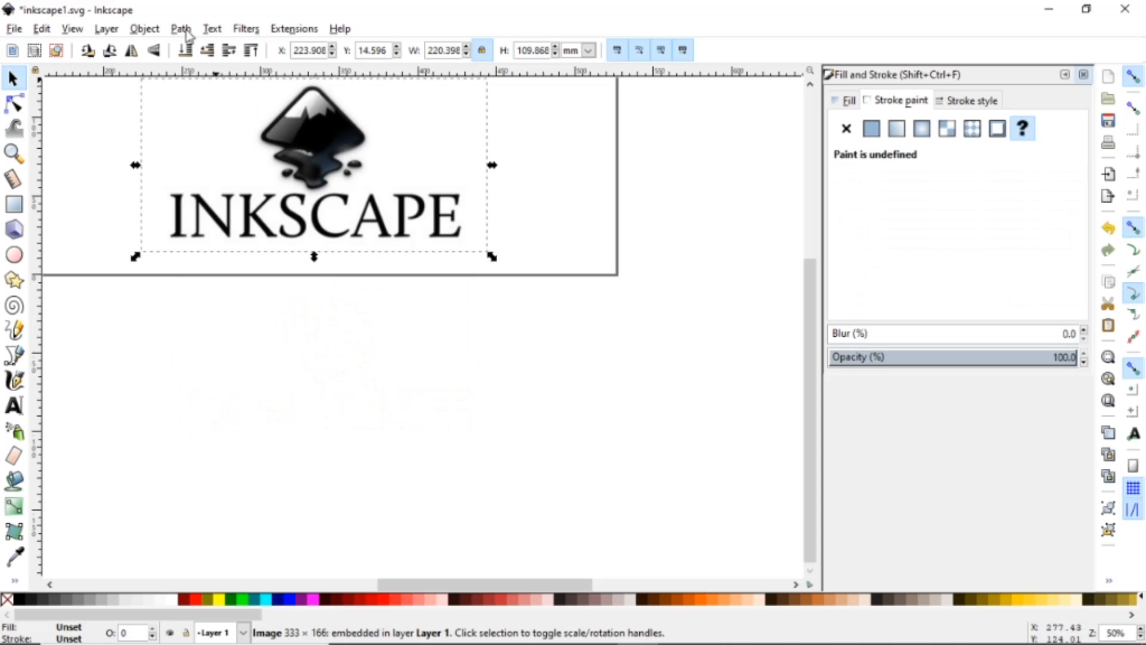
- Trace the Inkscape logo with Brightness cutoff into a solid black vector copy
click(181, 29)
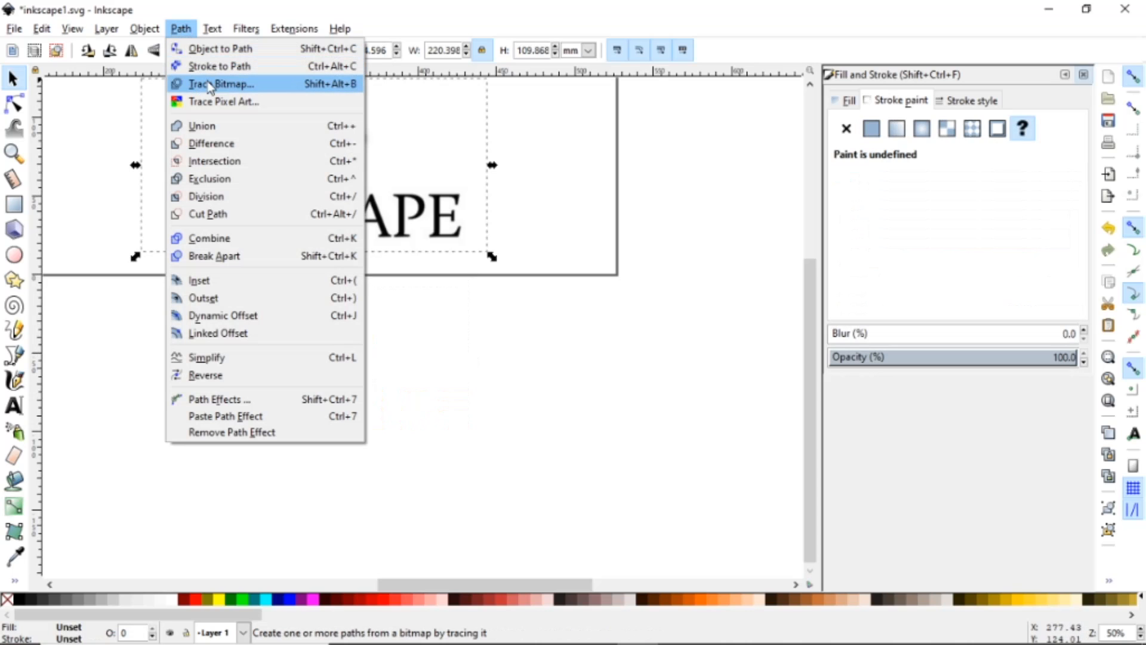
click(221, 84)
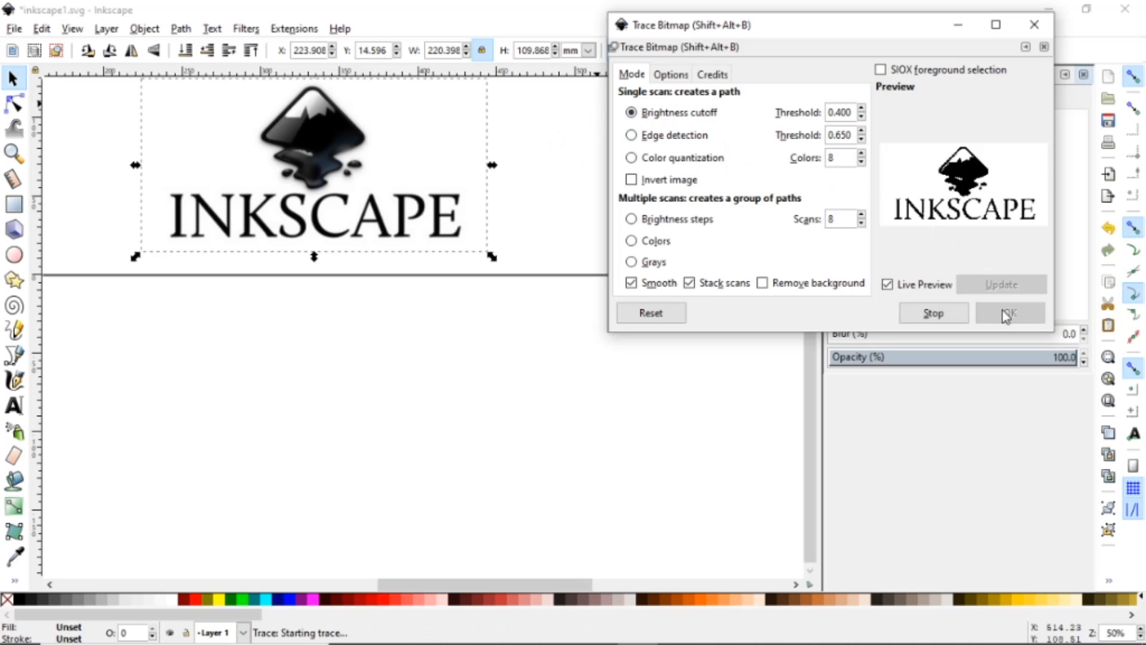
click(1010, 312)
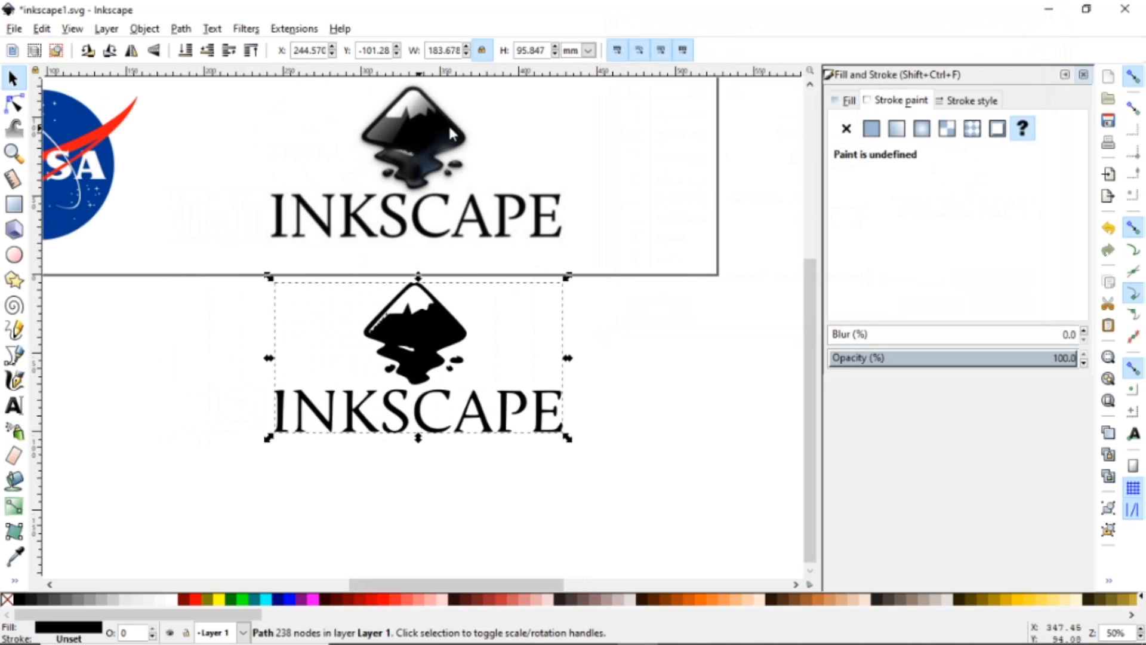
mouse_move(428, 398)
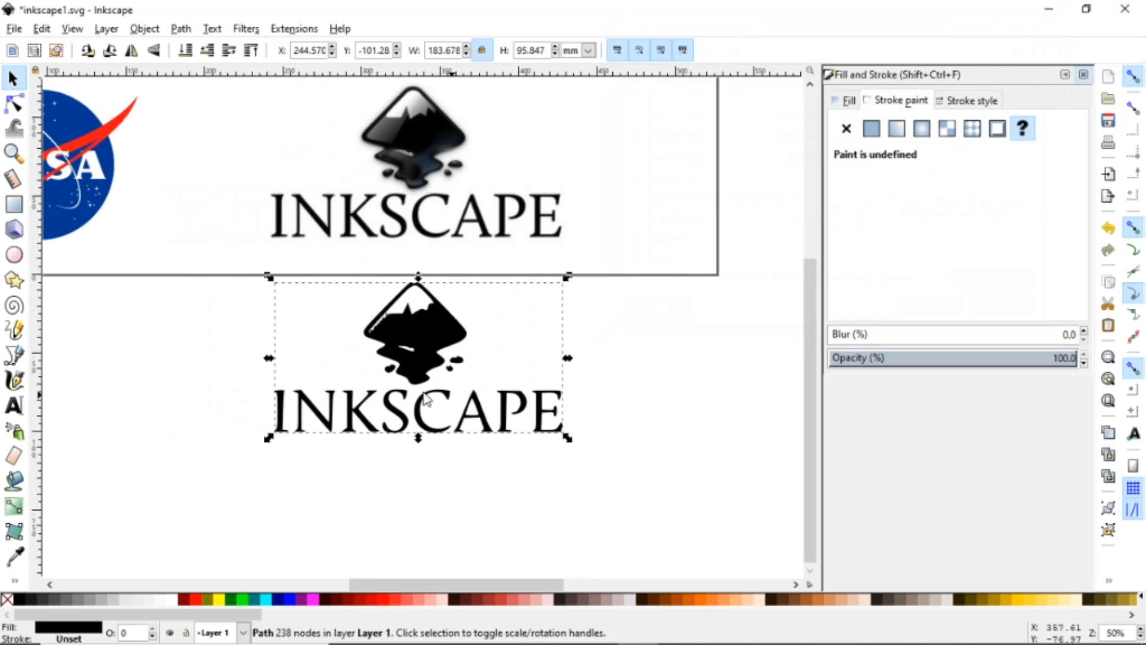
- Break Apart the black traced logo into 16 separate paths
click(180, 28)
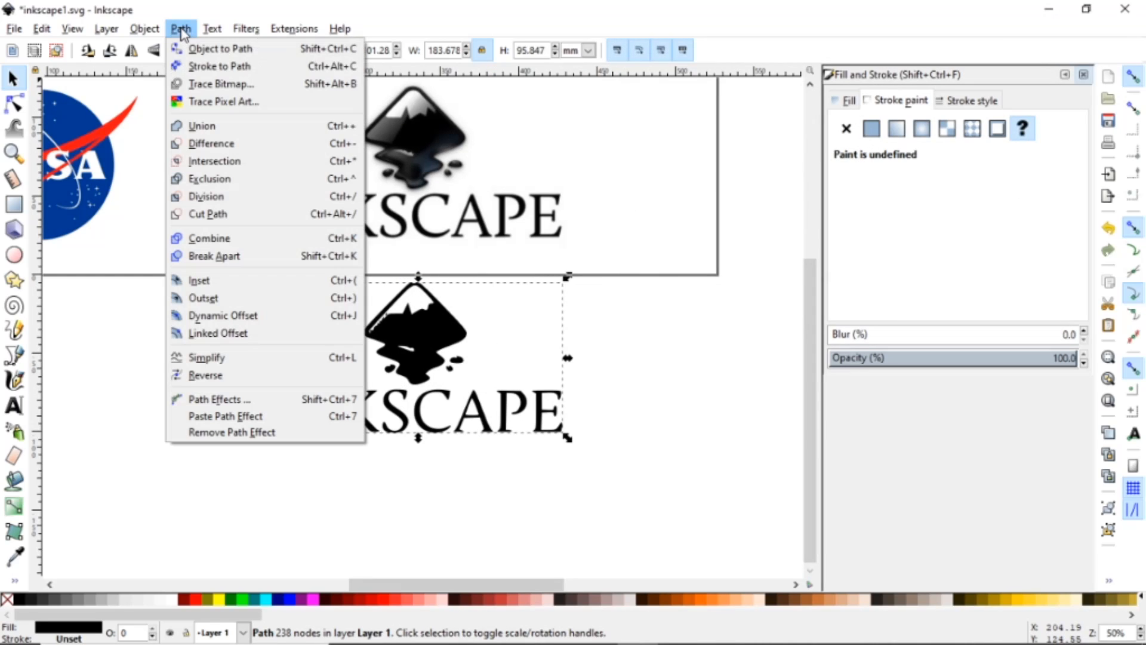
mouse_move(213, 256)
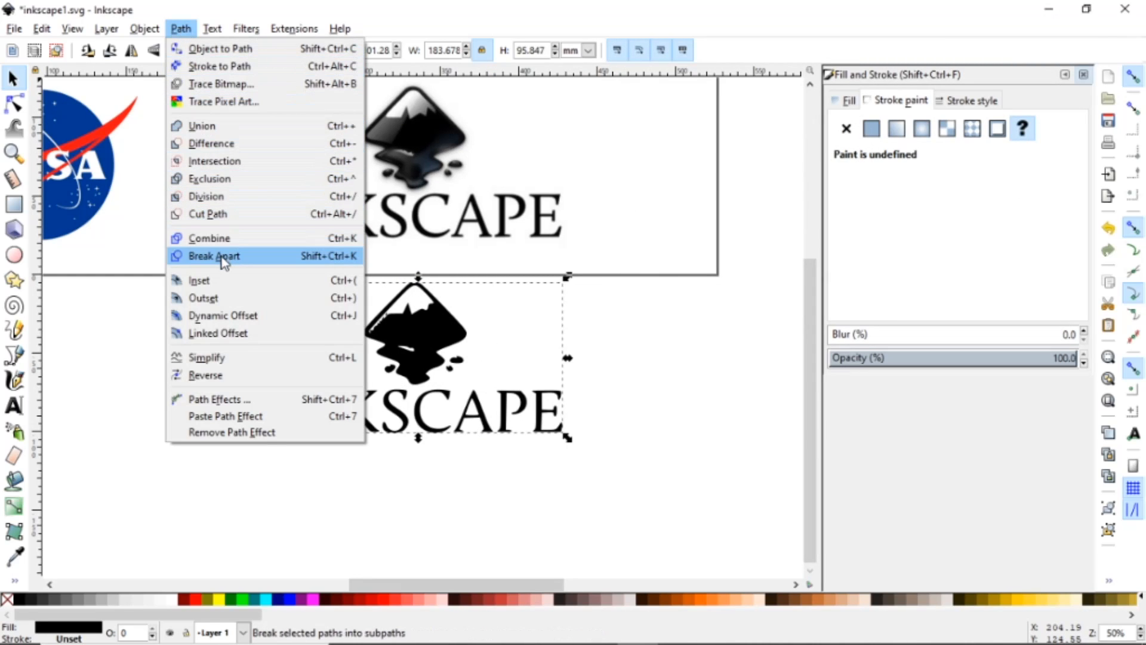
click(214, 256)
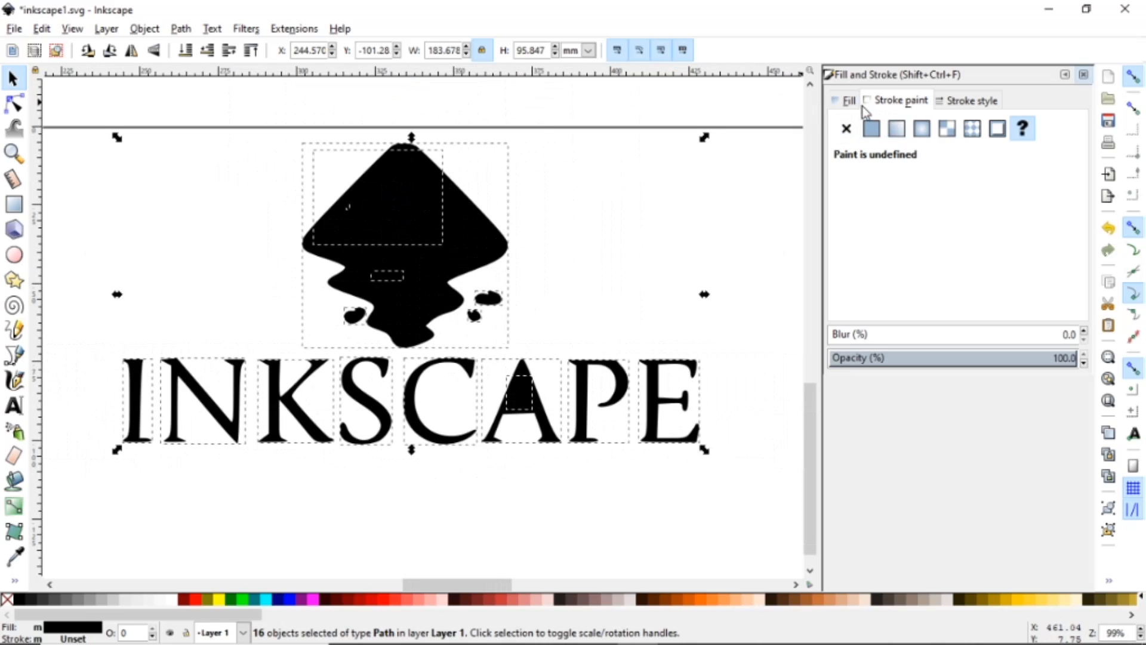
- Remove the fill from the 16 logo pieces and give them a flat red stroke
click(871, 128)
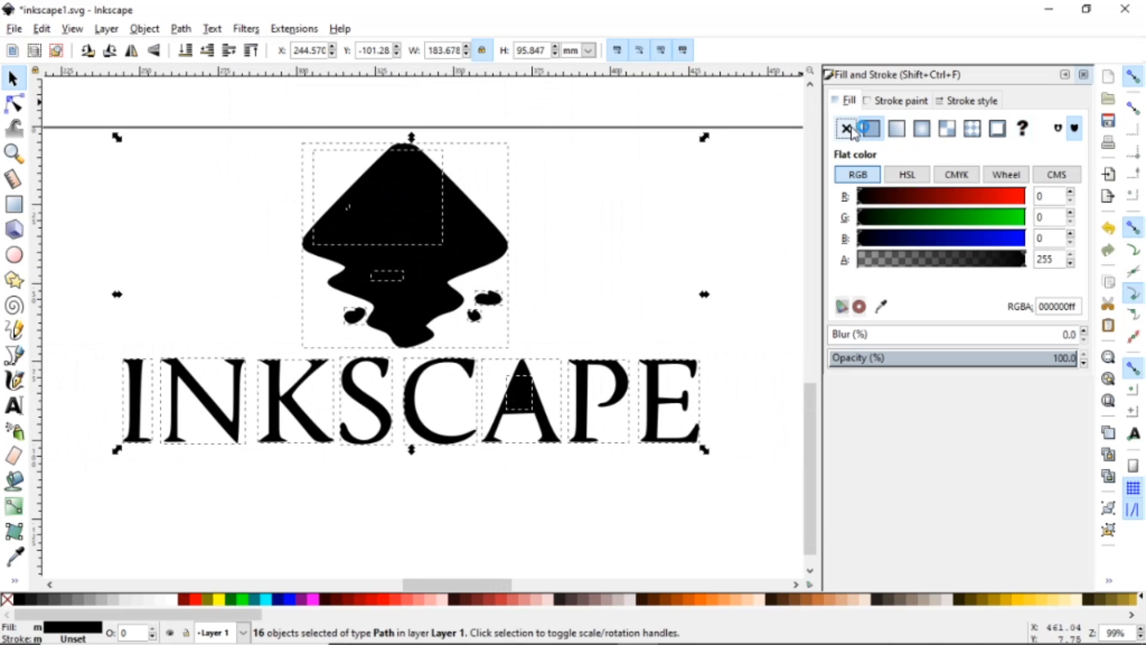
click(845, 128)
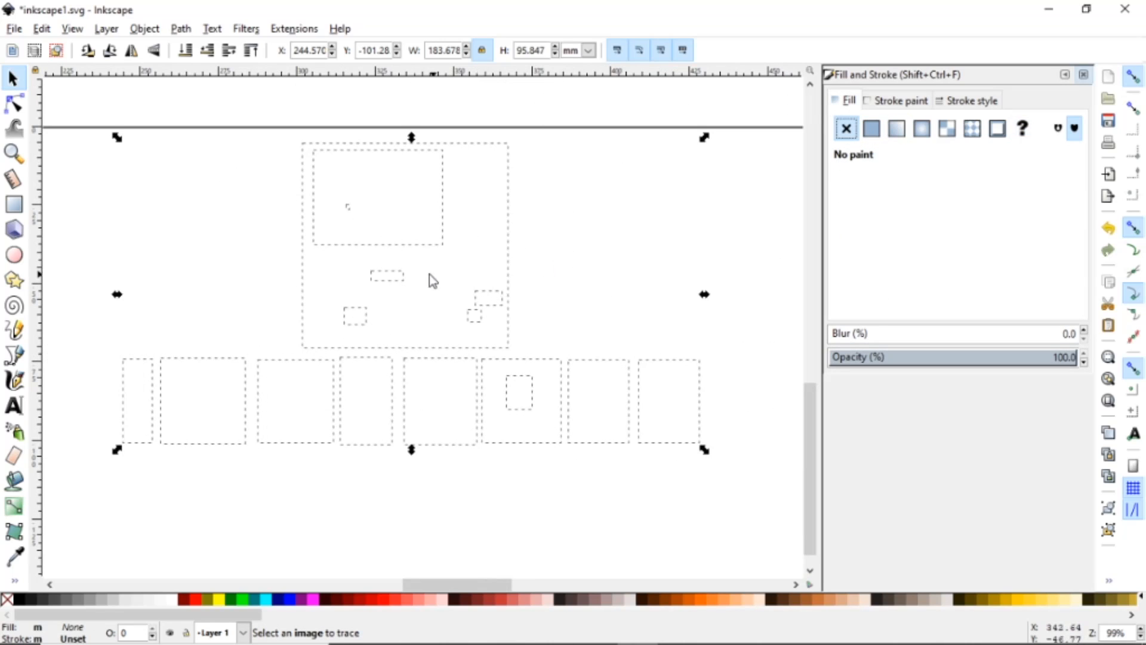
click(900, 100)
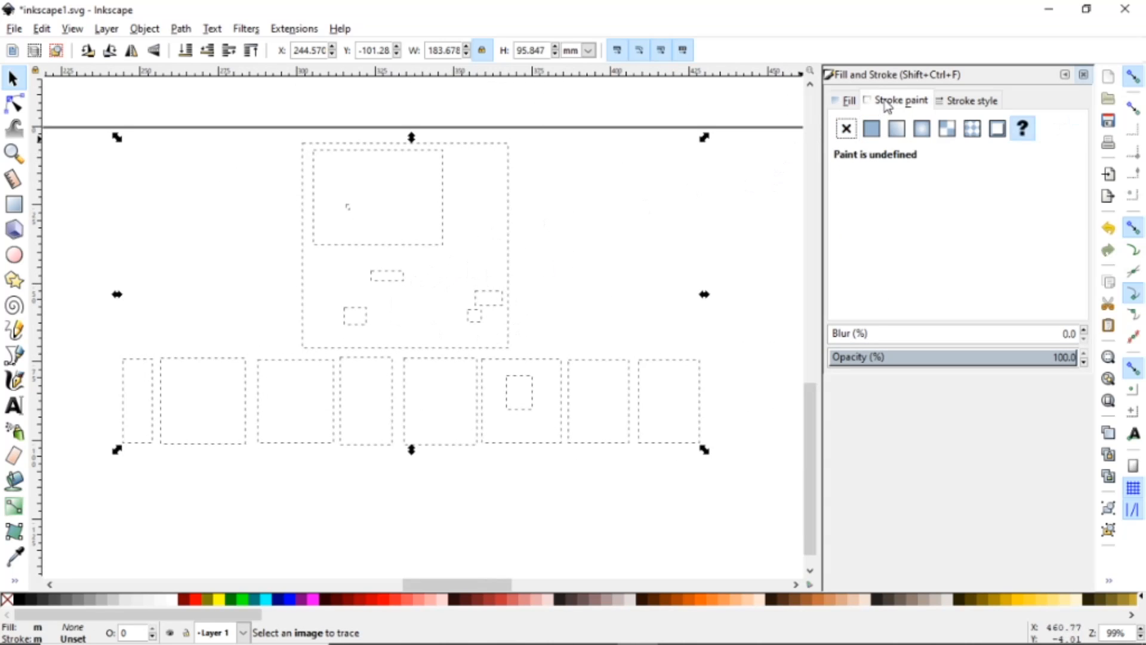
click(870, 128)
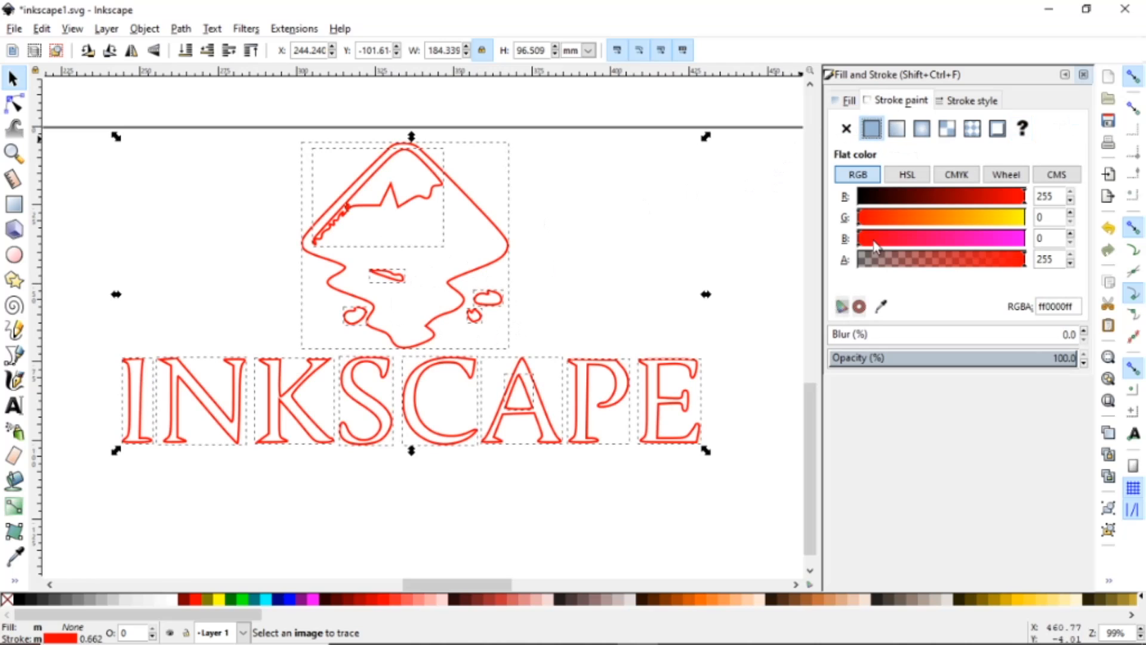
mouse_move(360, 243)
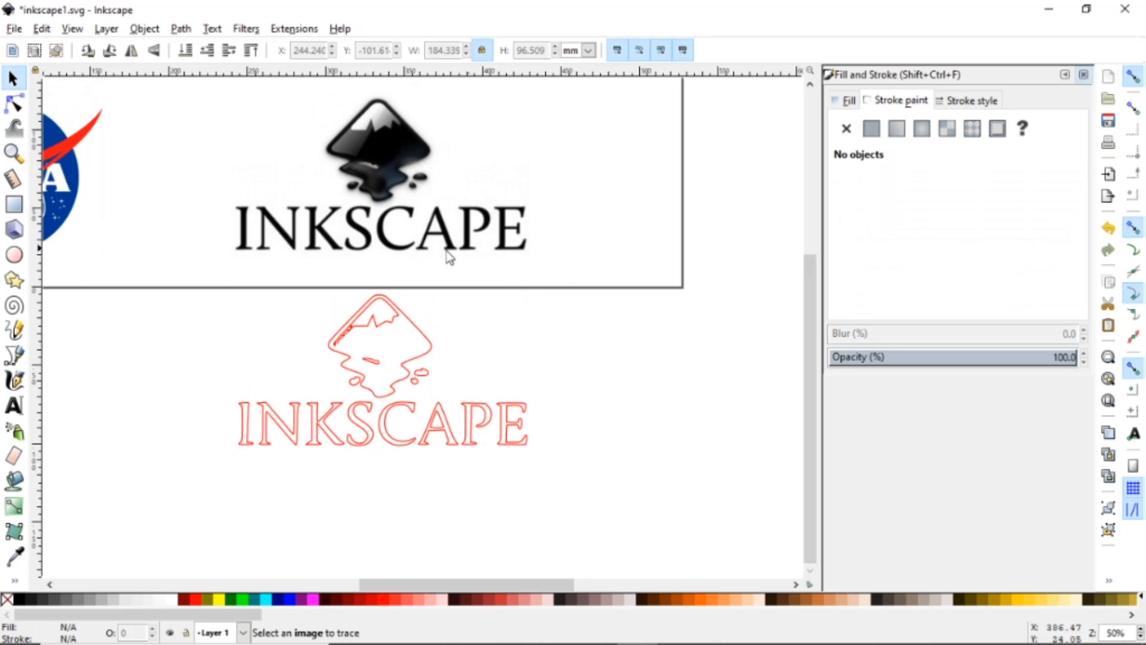
mouse_move(435, 385)
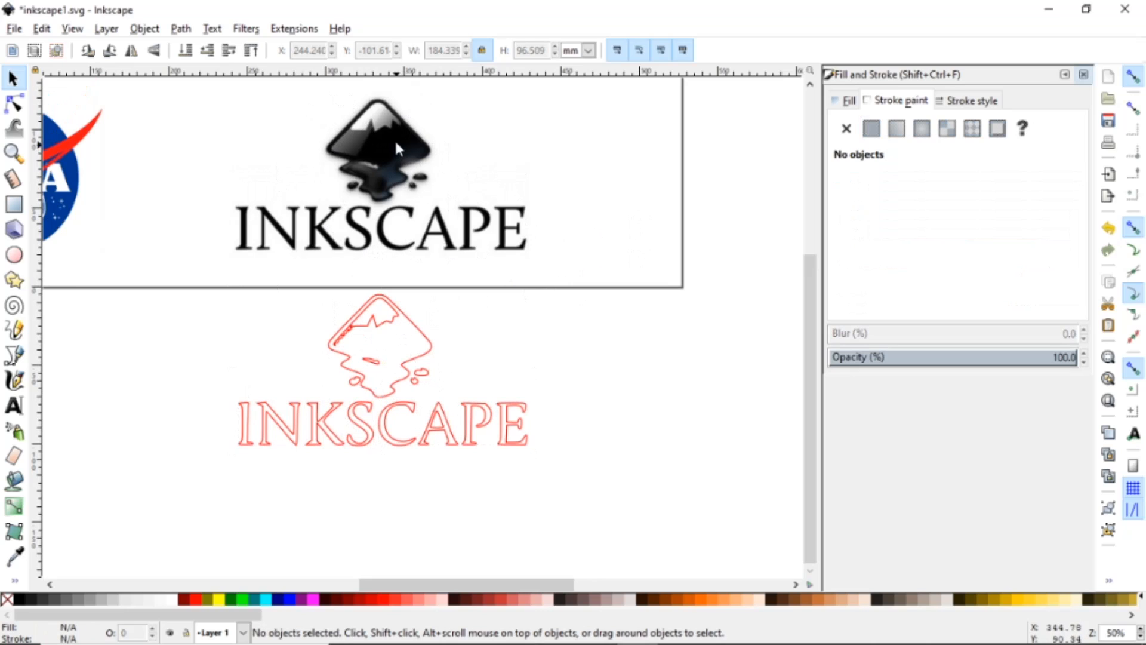
mouse_move(384, 349)
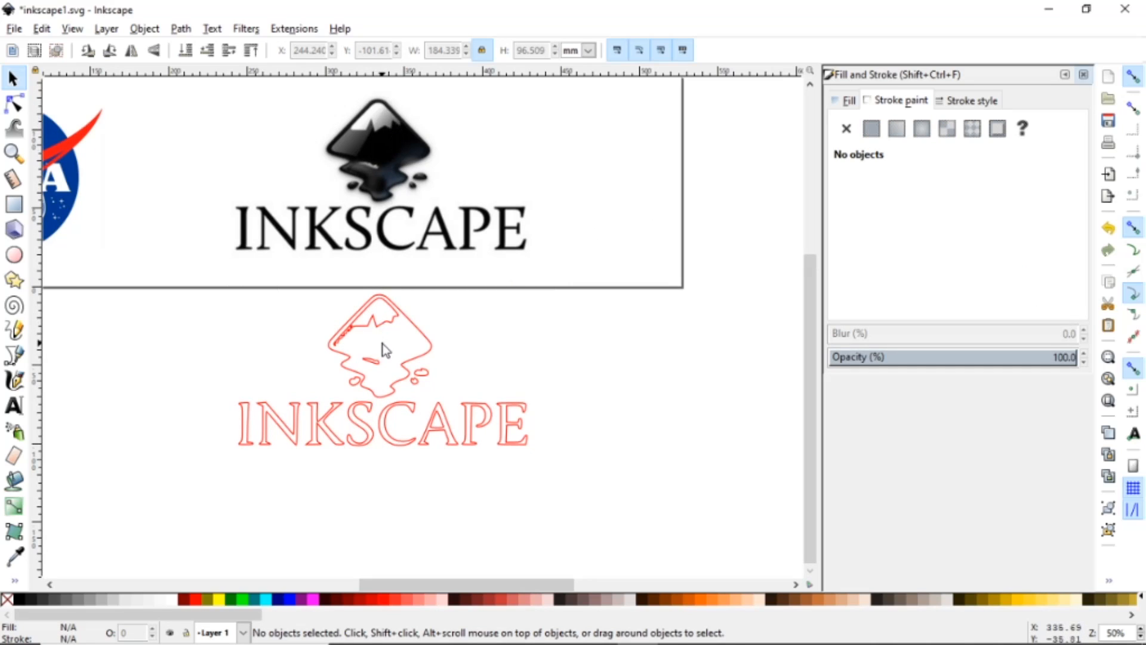
mouse_move(373, 388)
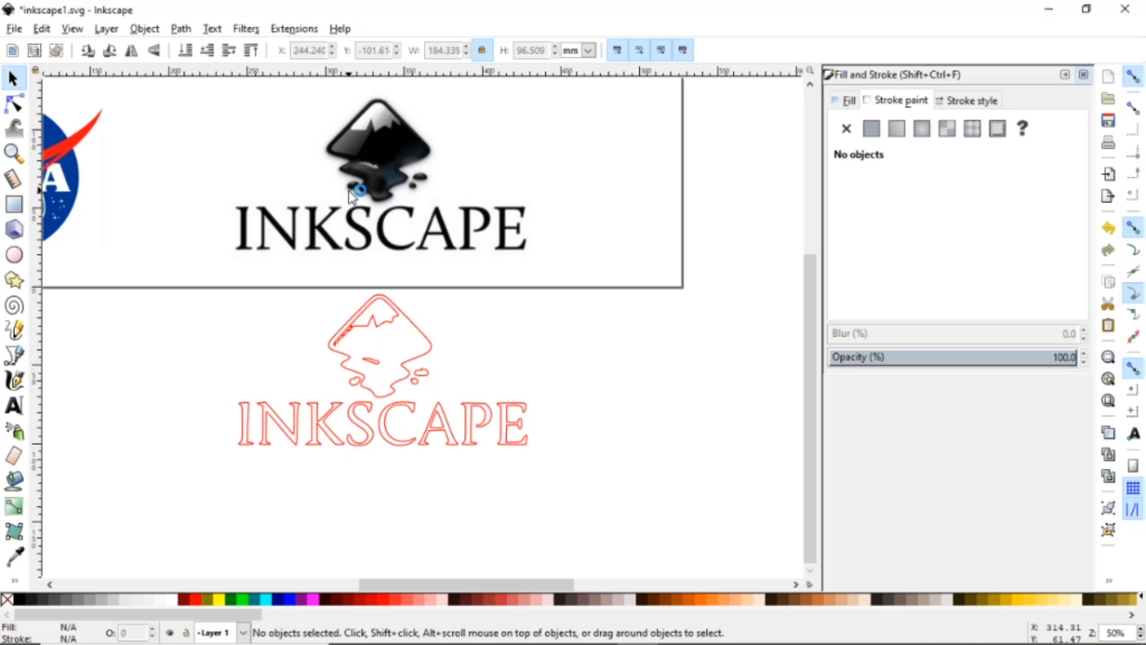
- Select every red outline piece of the traced logo copy at once
click(277, 424)
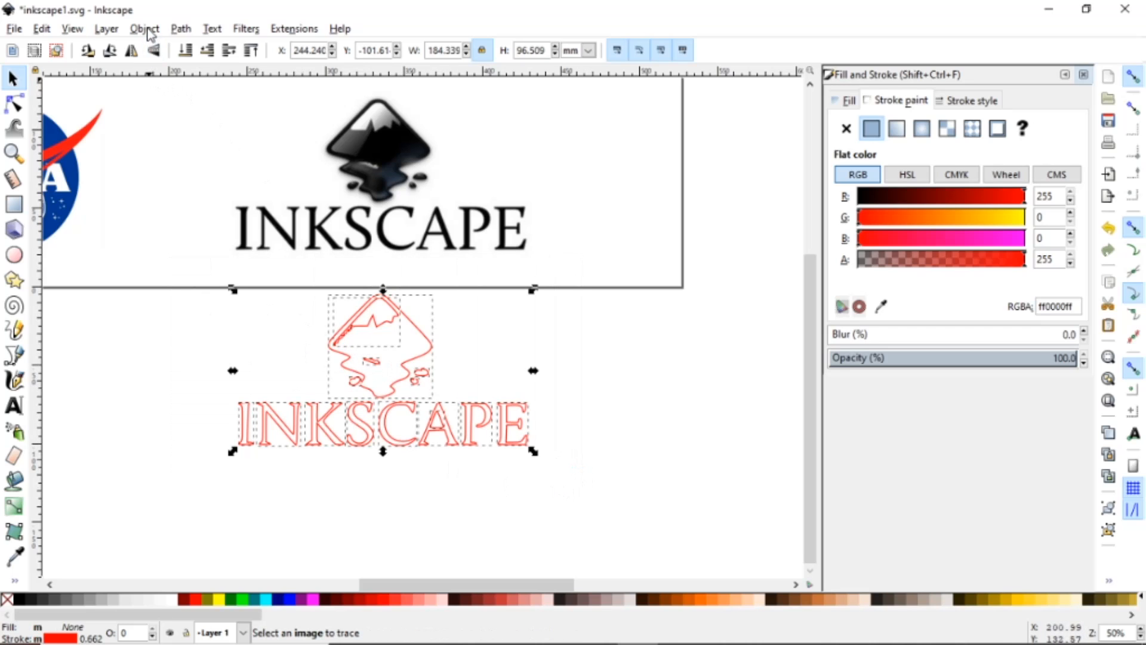
- Group the red outline pieces and change their stroke to blue (0000ffff)
click(144, 28)
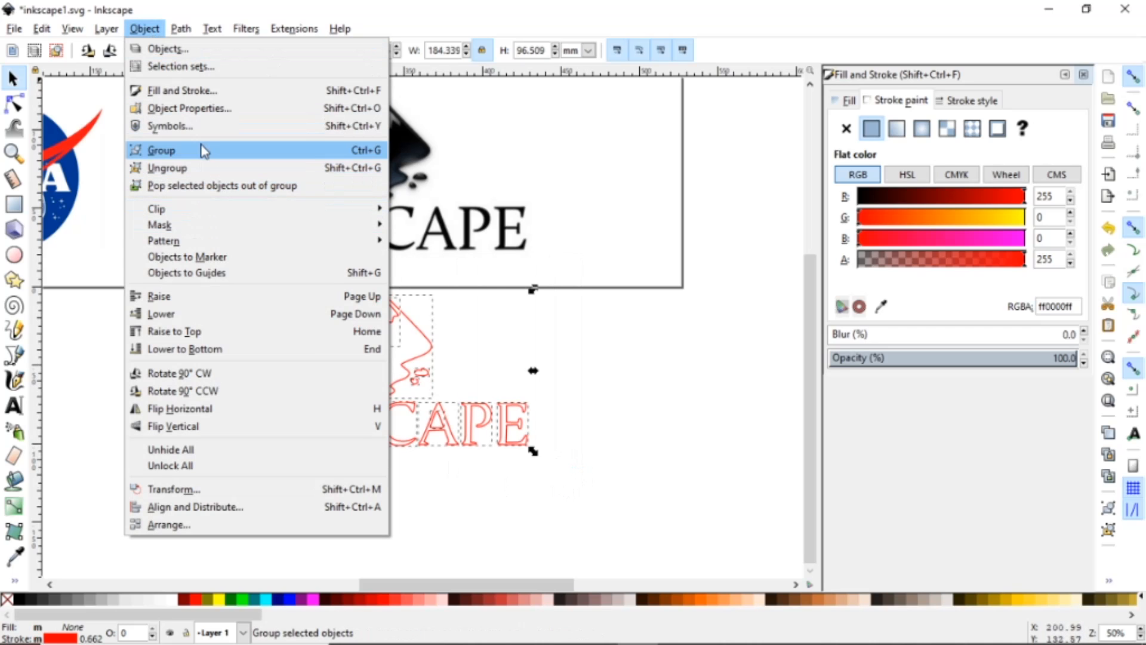
click(161, 150)
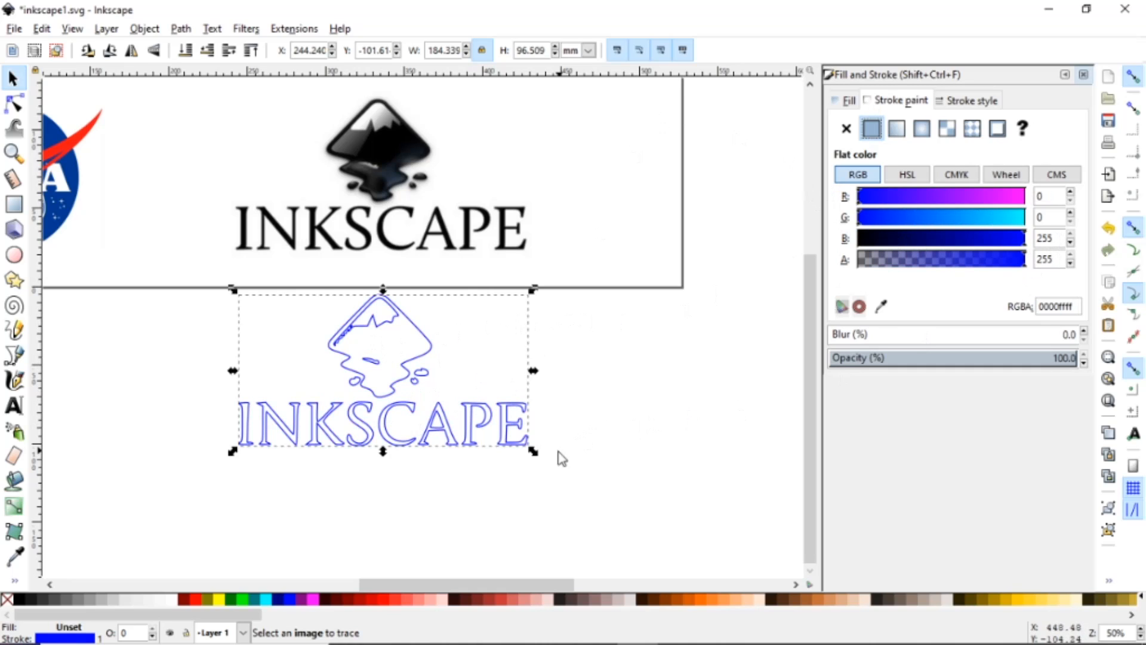
mouse_move(279, 439)
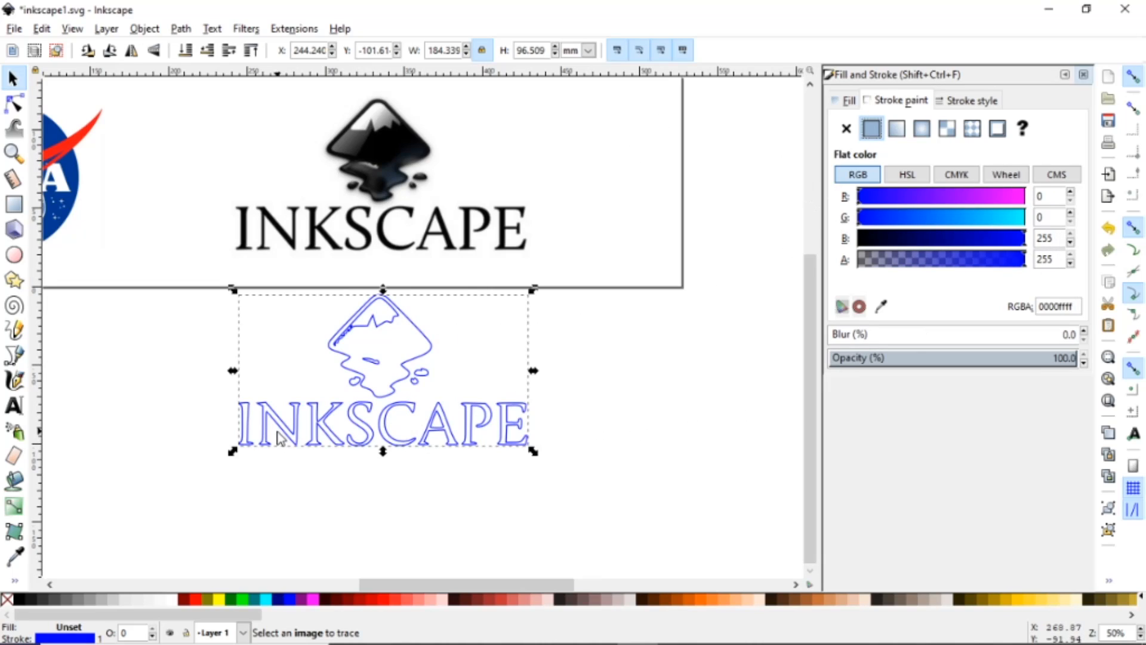
mouse_move(877, 242)
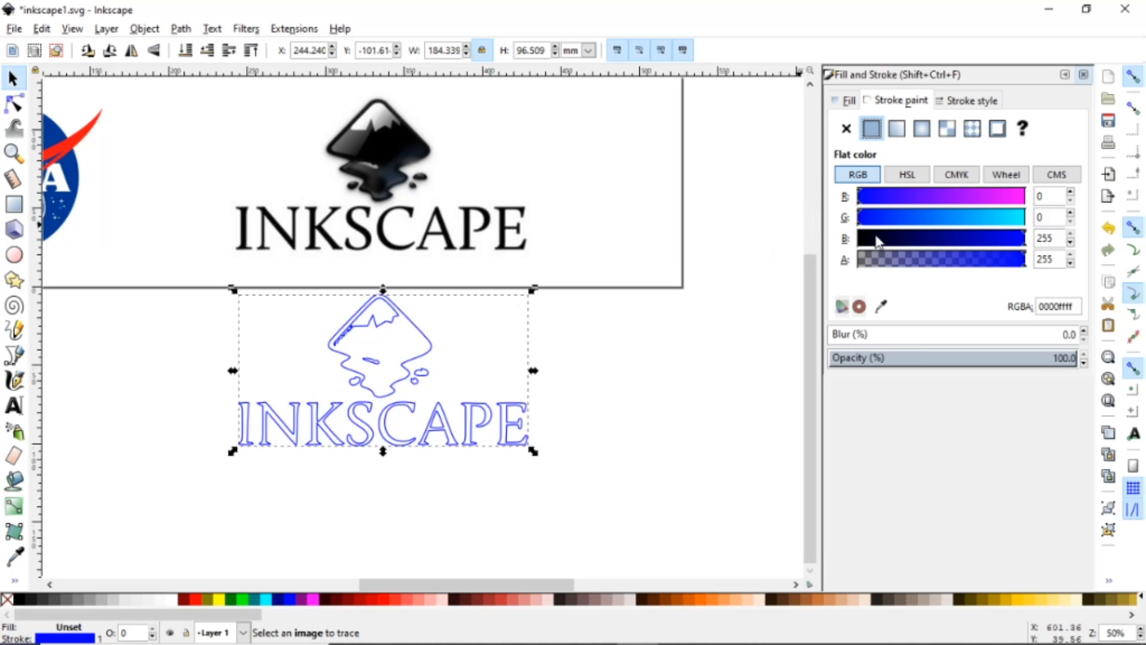
click(863, 237)
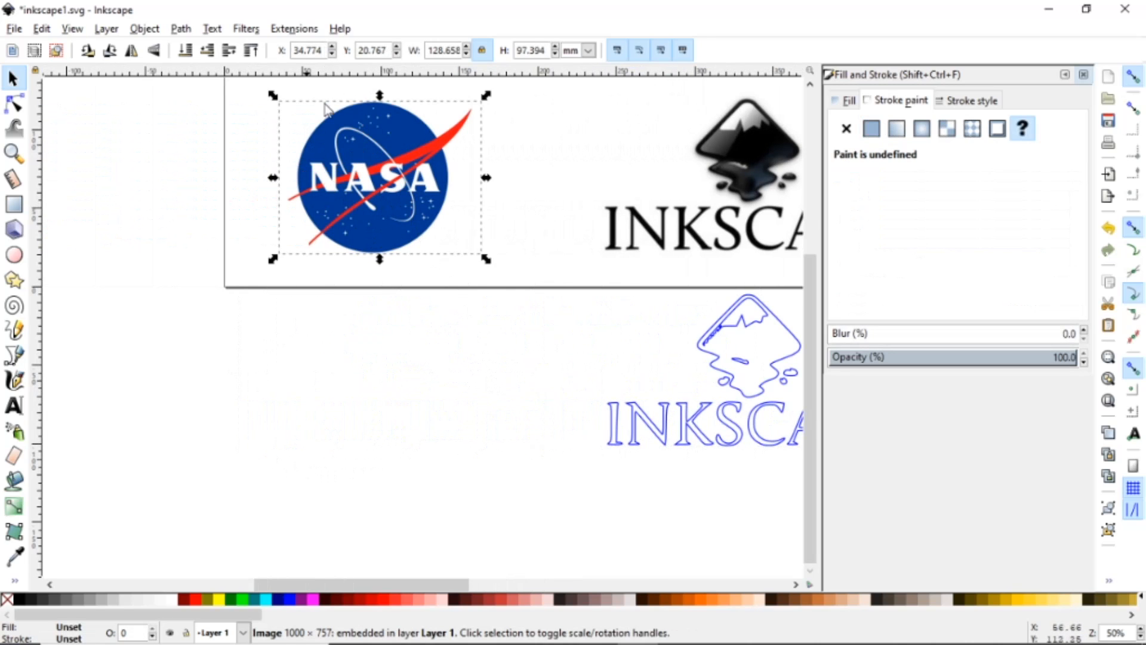
- Trace the NASA logo with Brightness cutoff, settling on threshold 0.400, then close the dialog
click(180, 28)
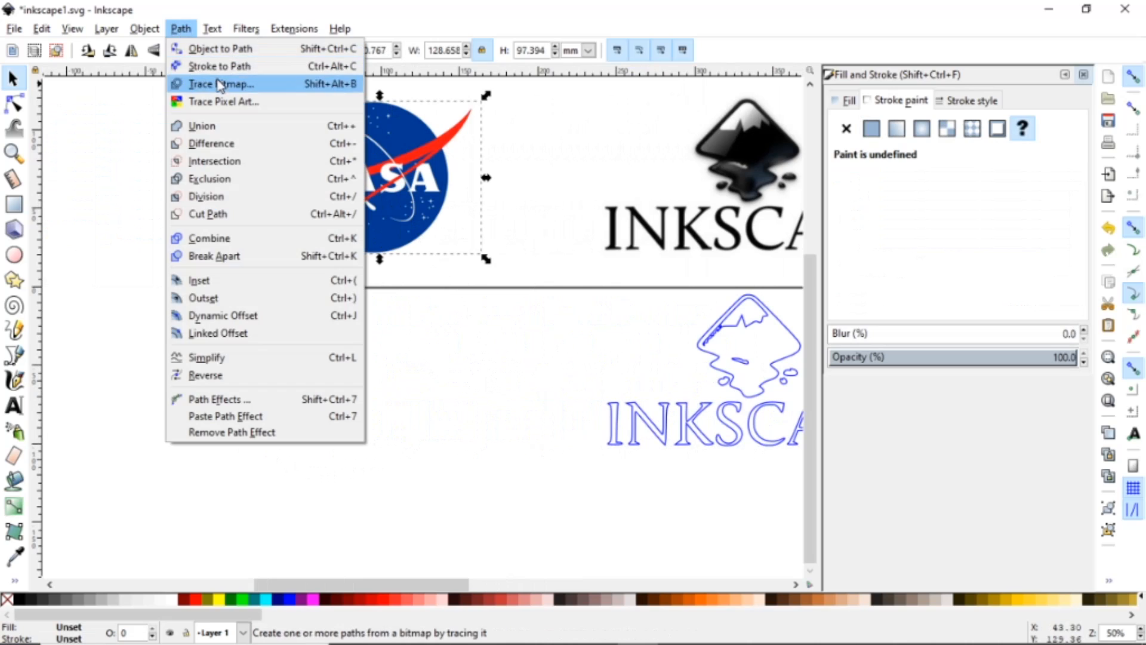
click(220, 83)
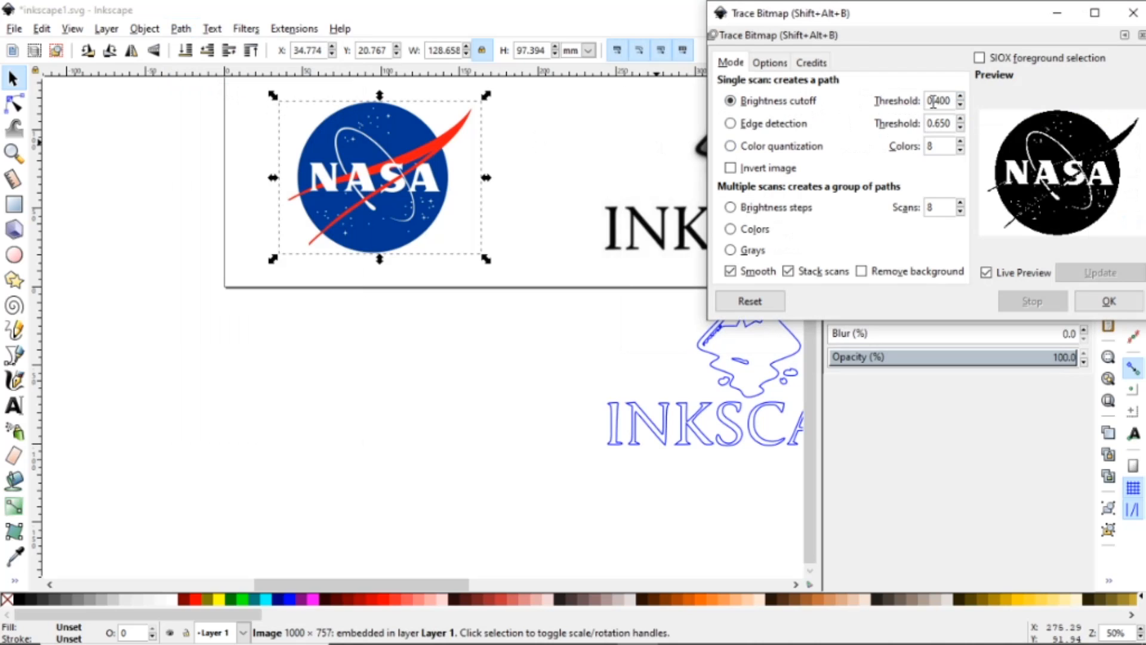
click(961, 97)
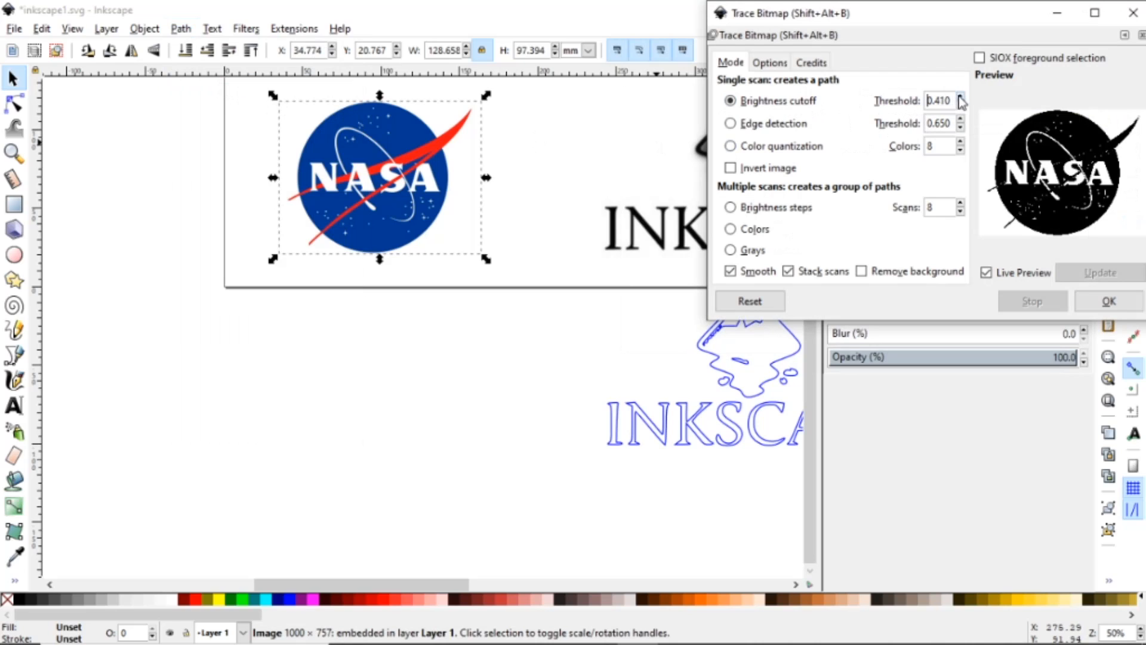
click(961, 97)
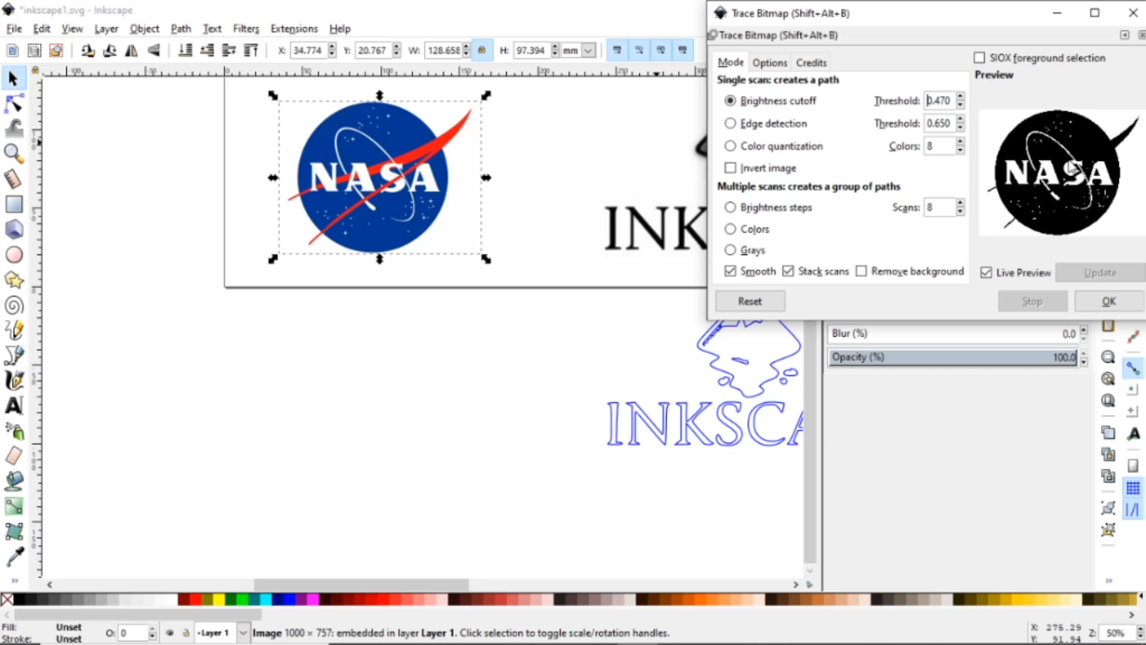
click(960, 105)
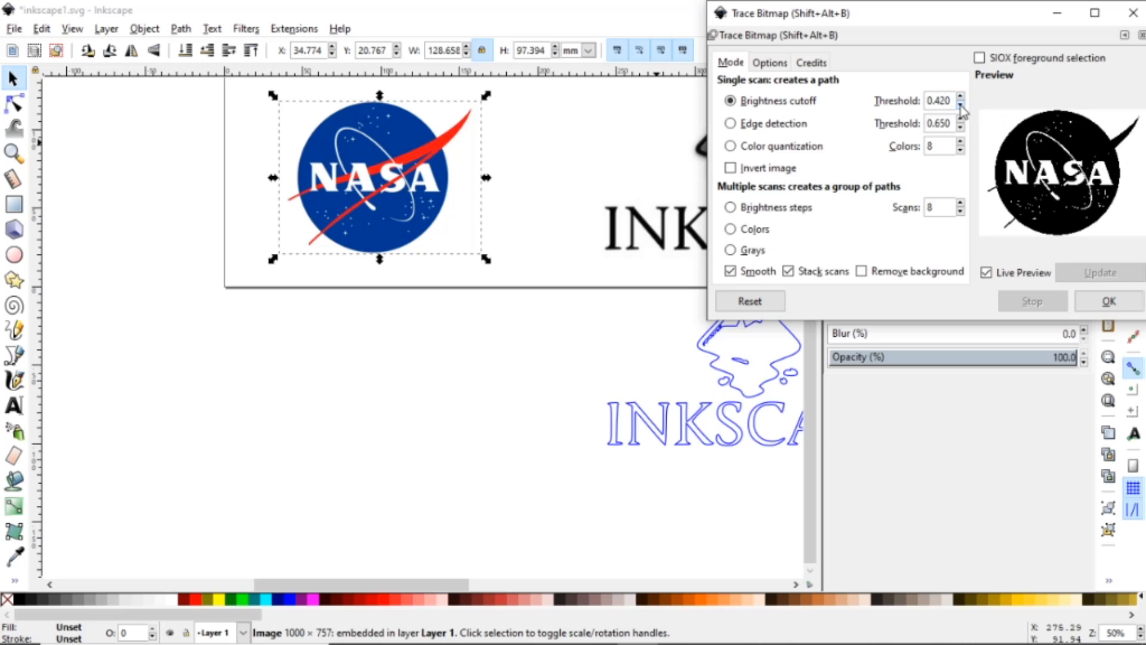
click(960, 105)
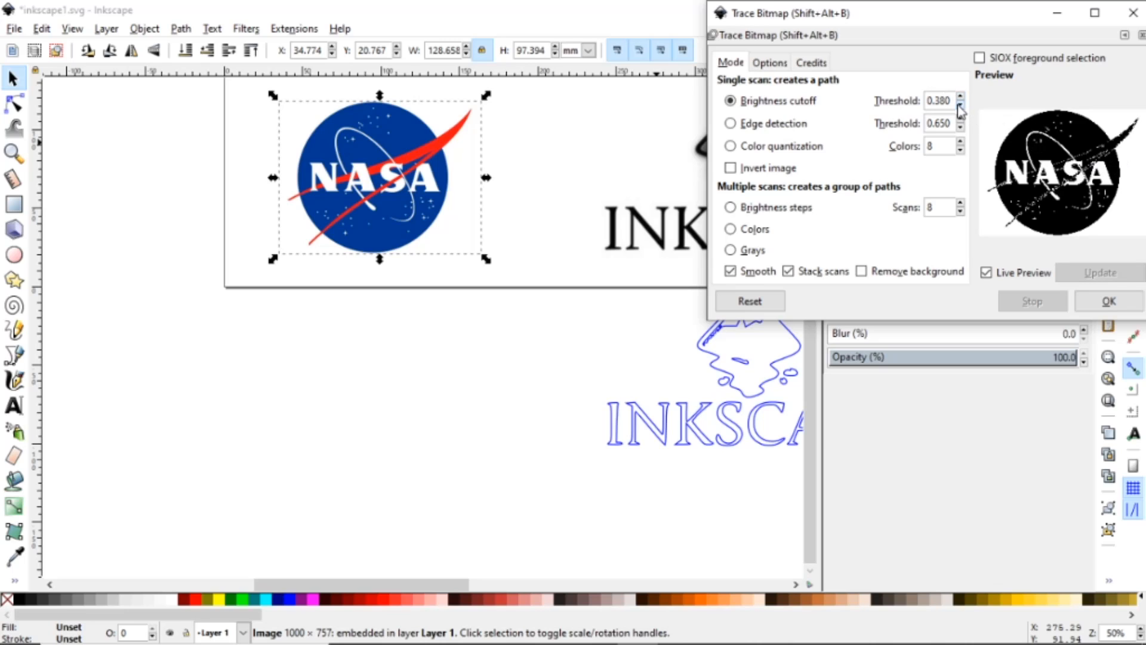
click(960, 97)
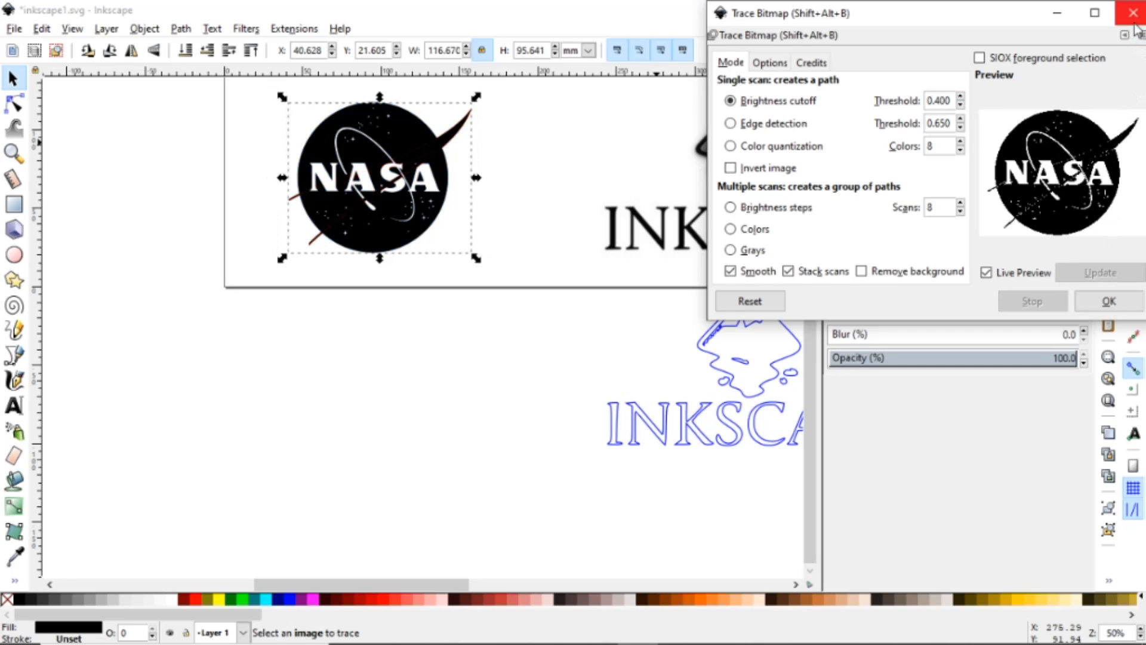
click(1133, 12)
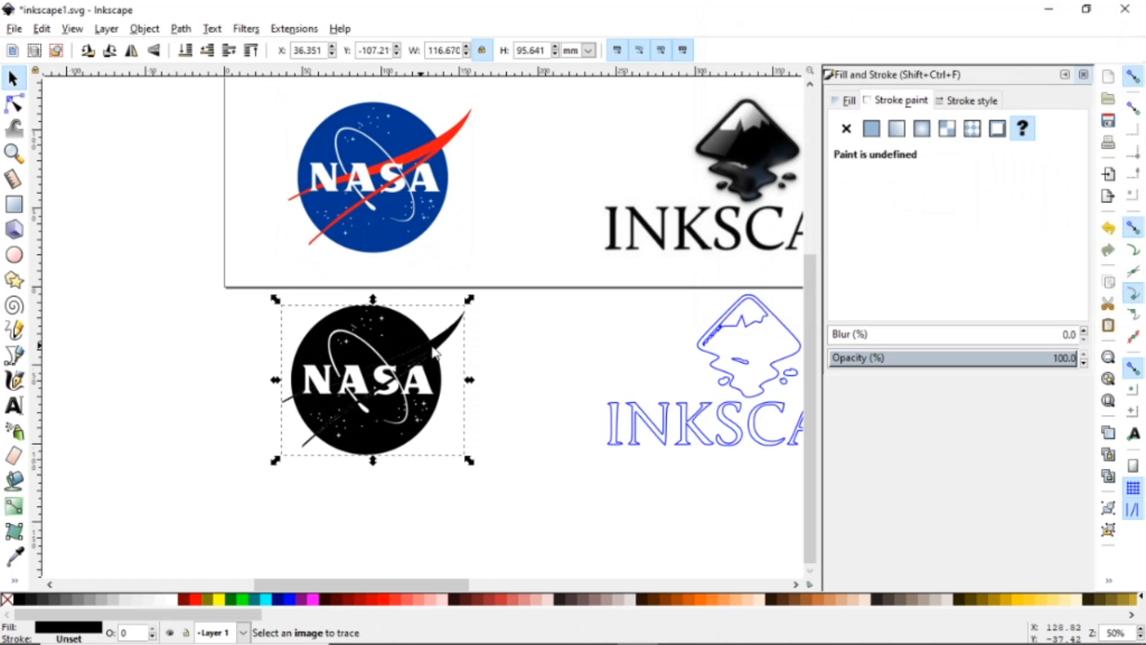
- Break Apart the black NASA trace into many separate paths
click(180, 29)
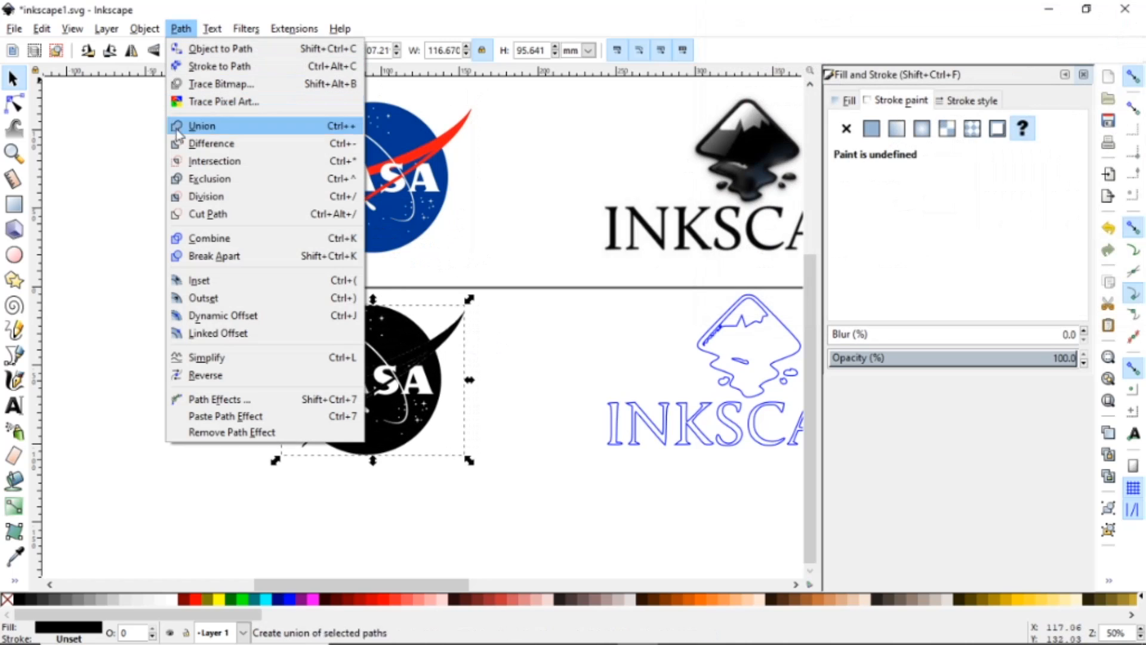
click(213, 255)
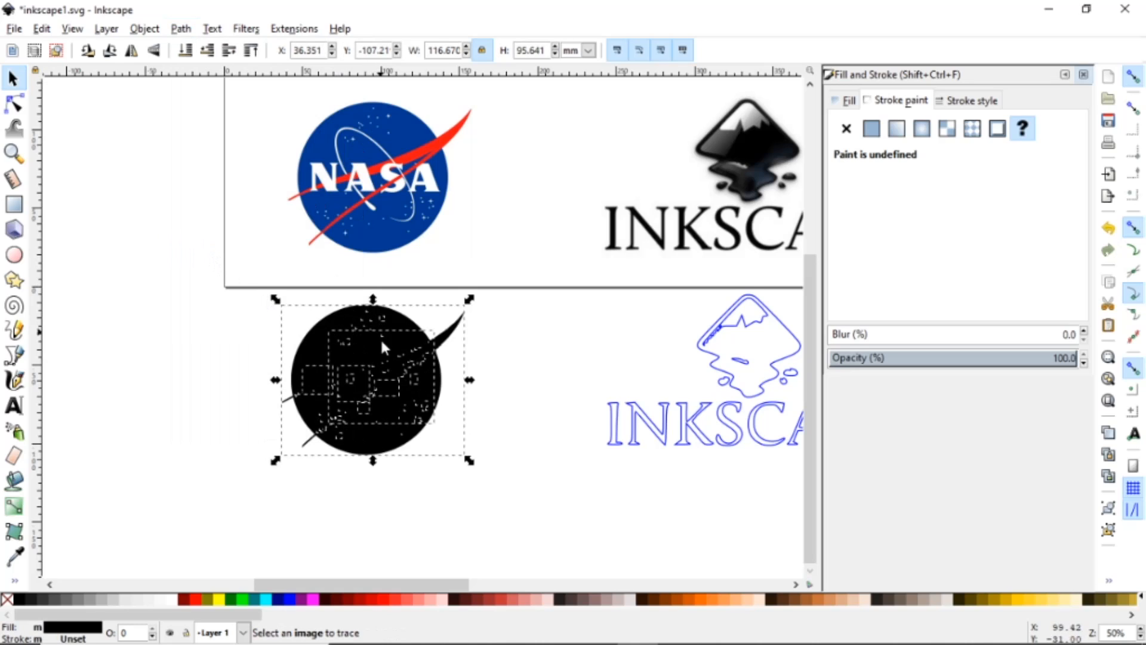
mouse_move(436, 313)
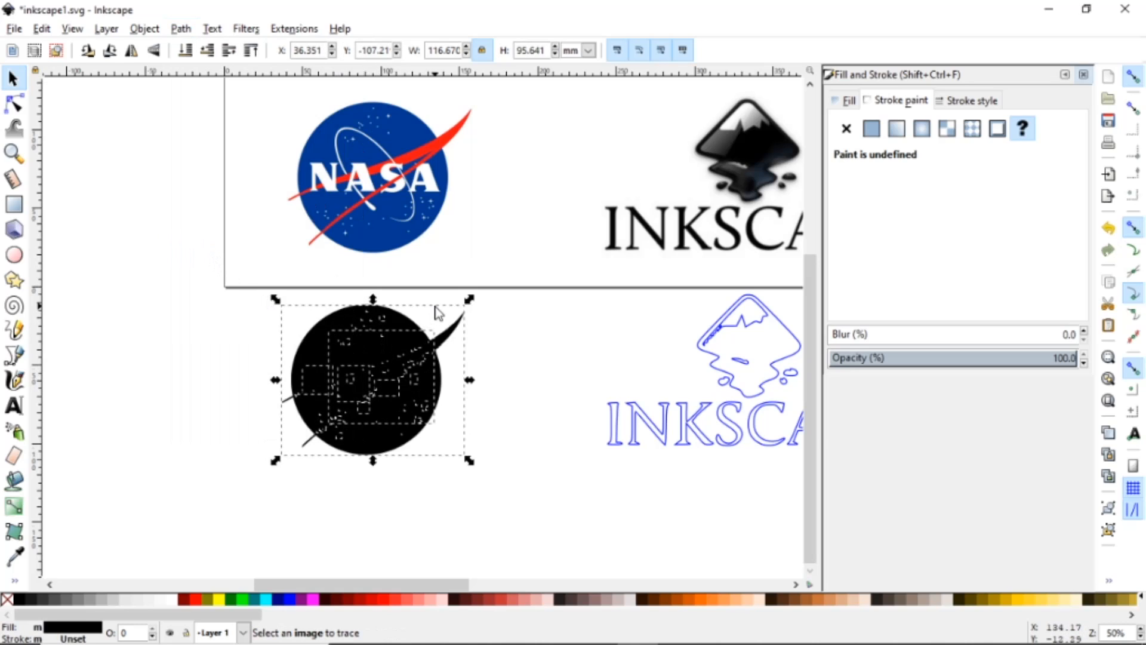
mouse_move(379, 338)
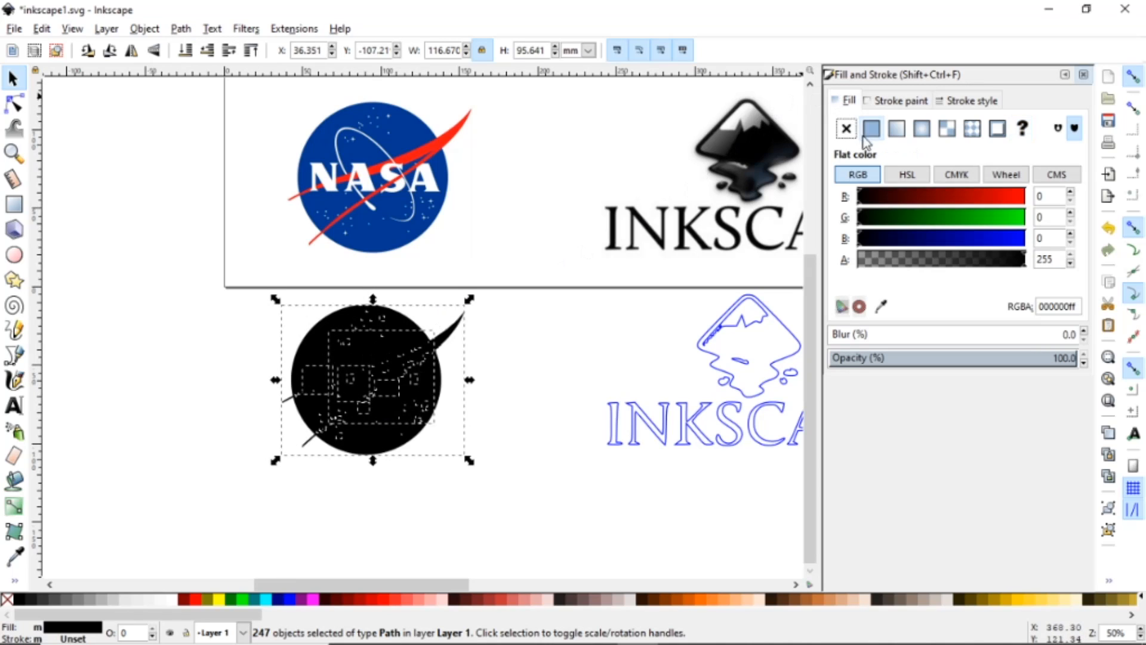
- Give the 247 NASA pieces no fill, a blue stroke, and a thicker stroke width
click(845, 129)
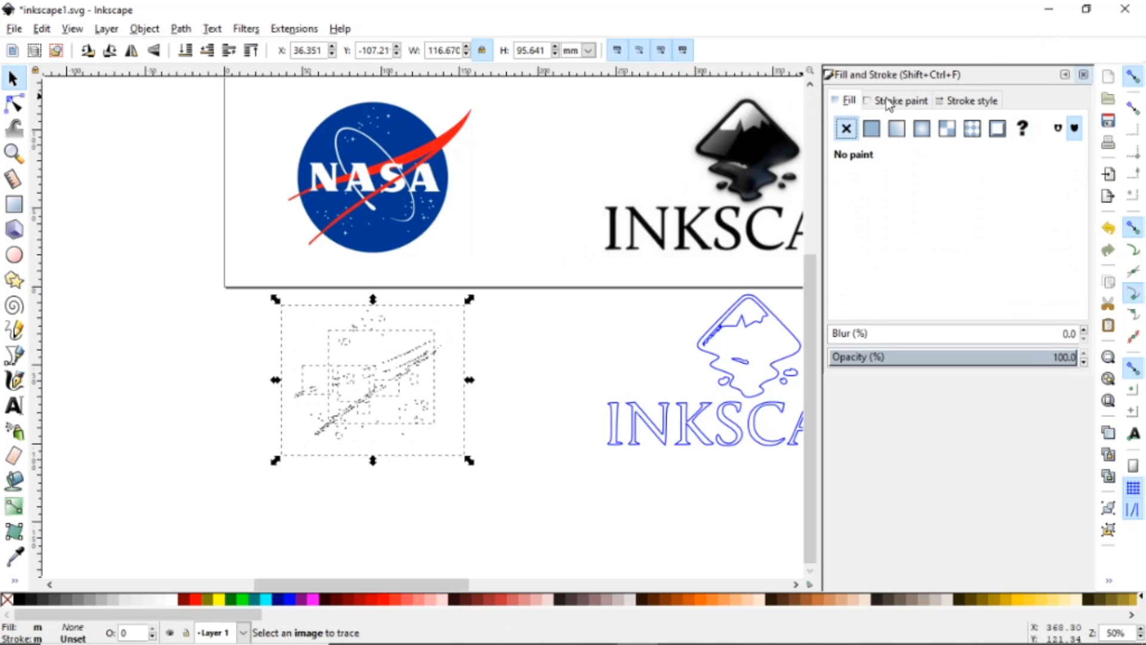
click(872, 129)
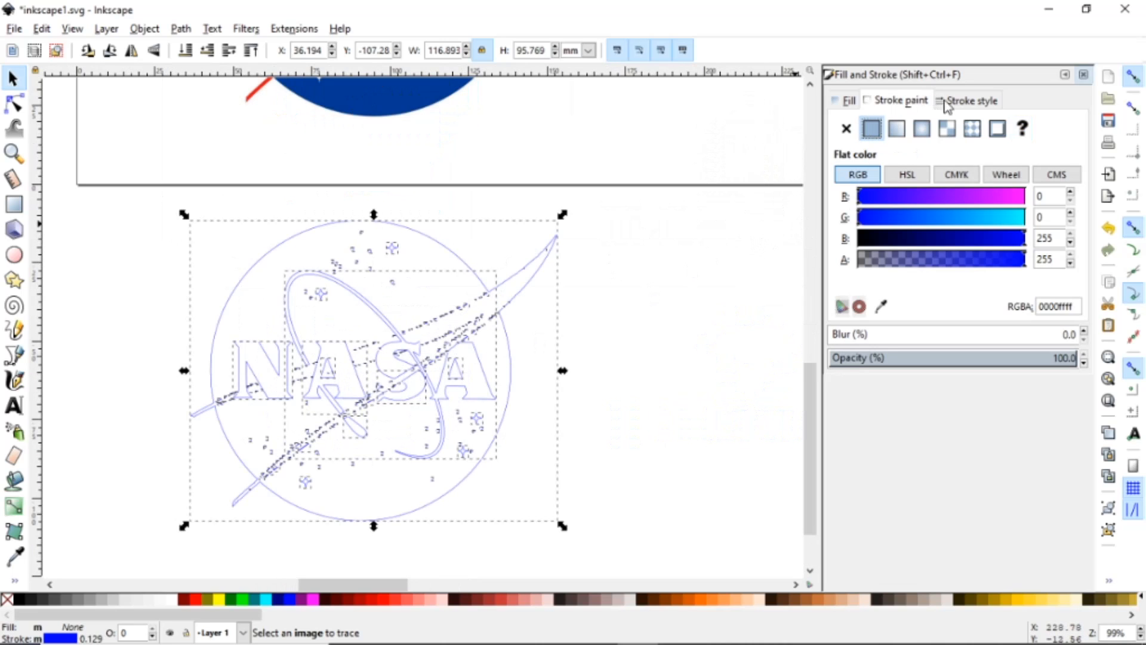
click(971, 101)
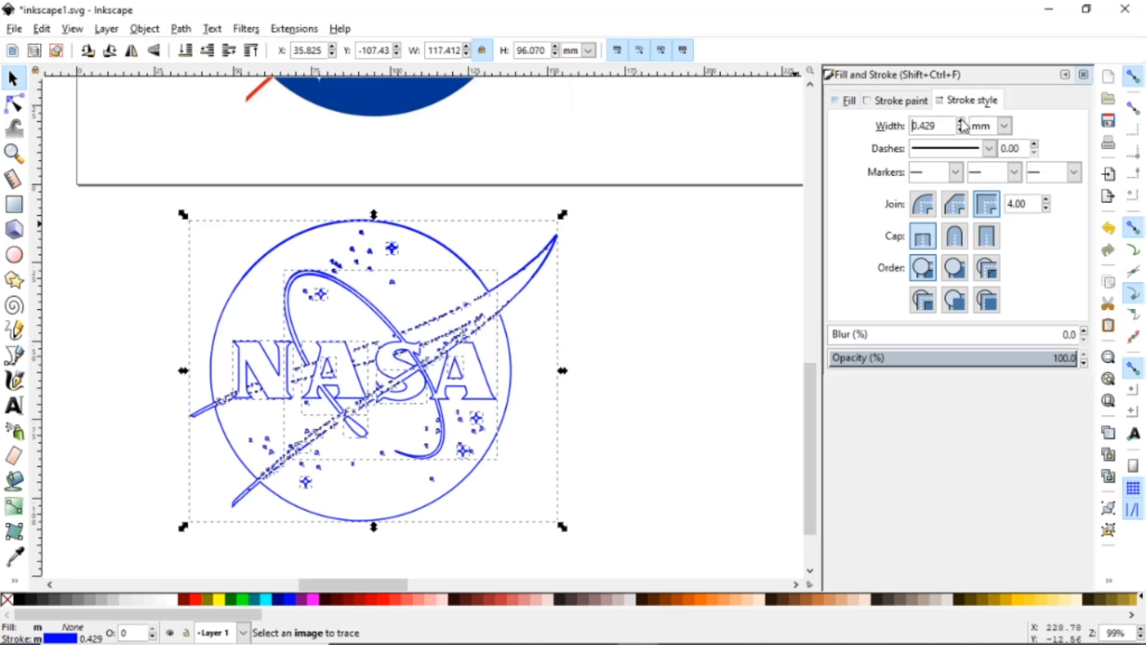
click(901, 100)
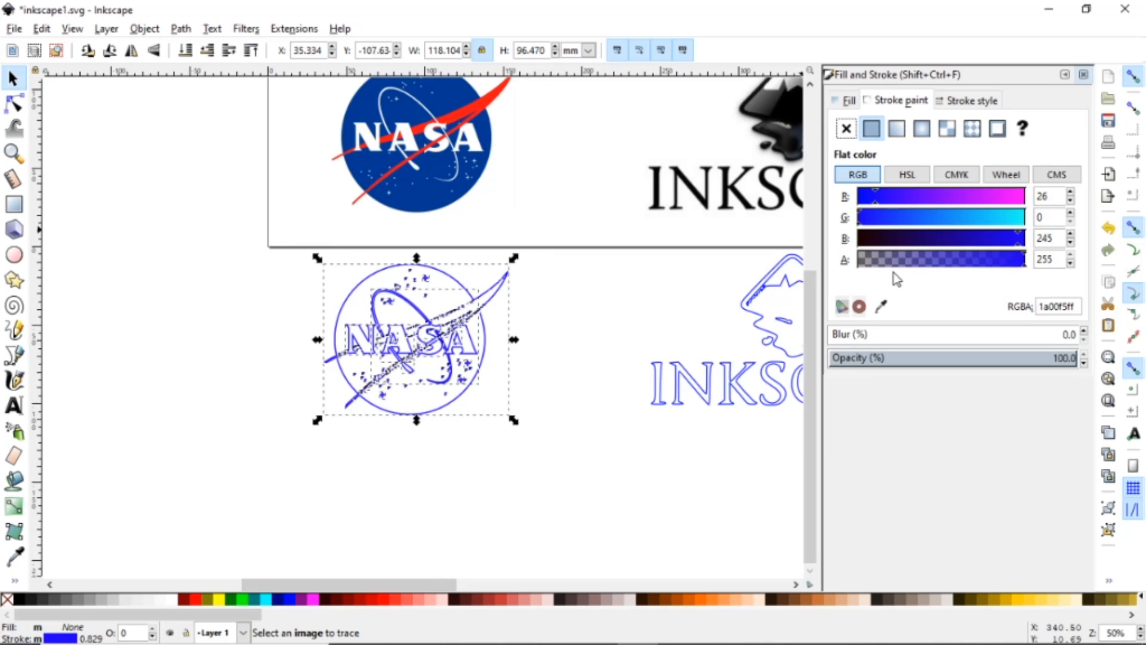
mouse_move(1047, 210)
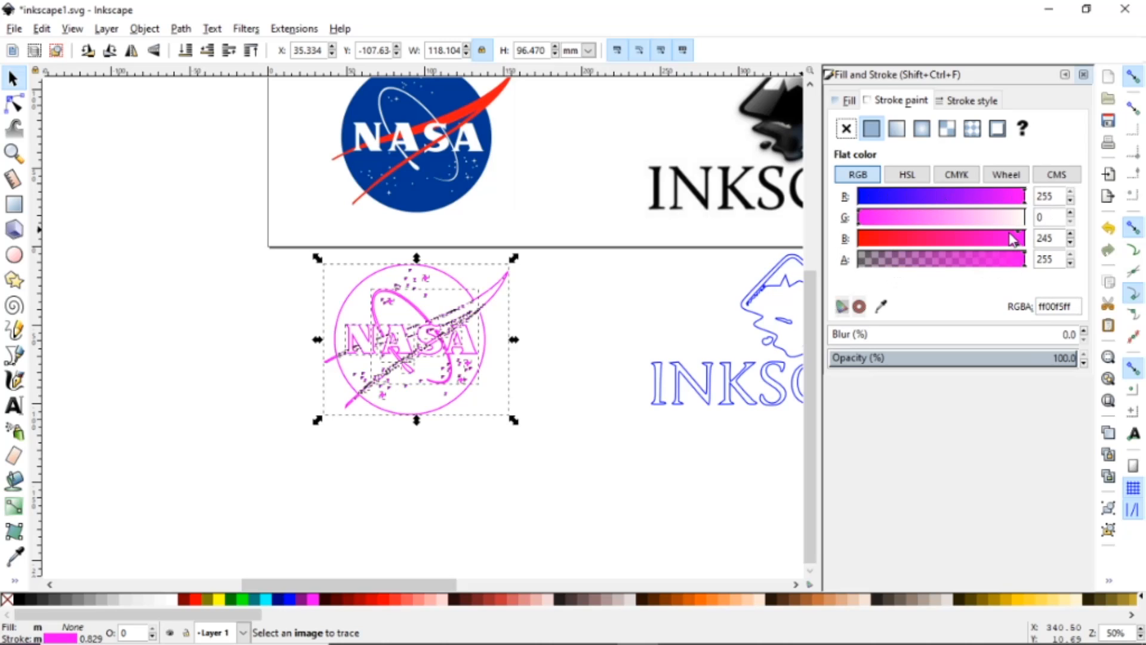
mouse_move(870, 299)
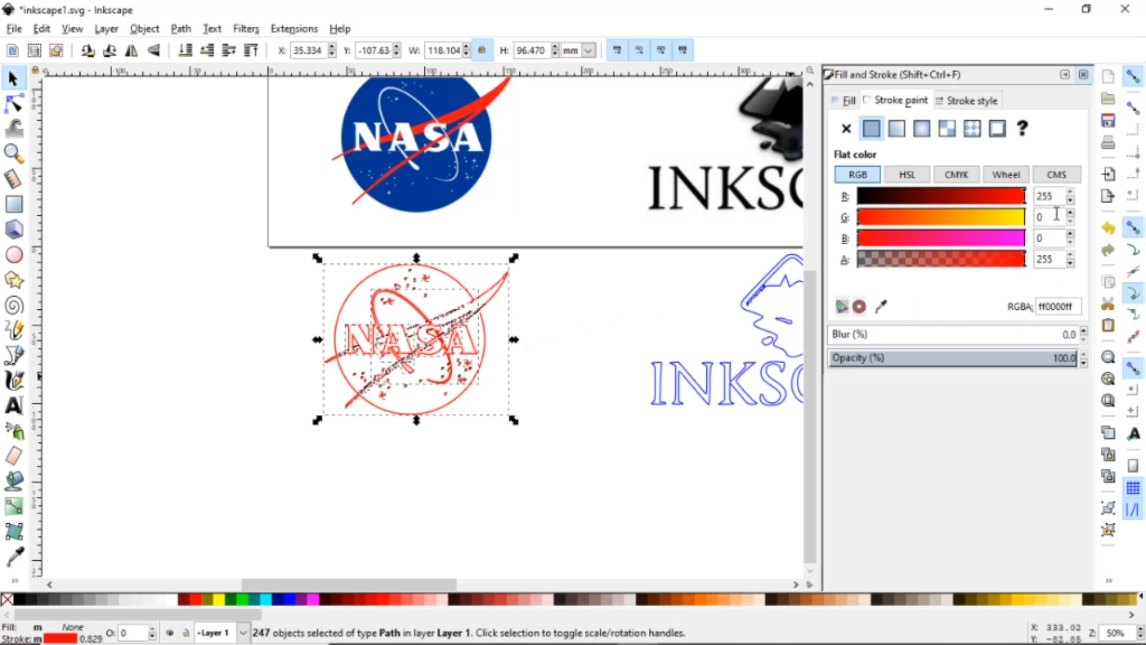
- Set the NASA outline stroke to pure red, RGBA ff0000ff
click(606, 294)
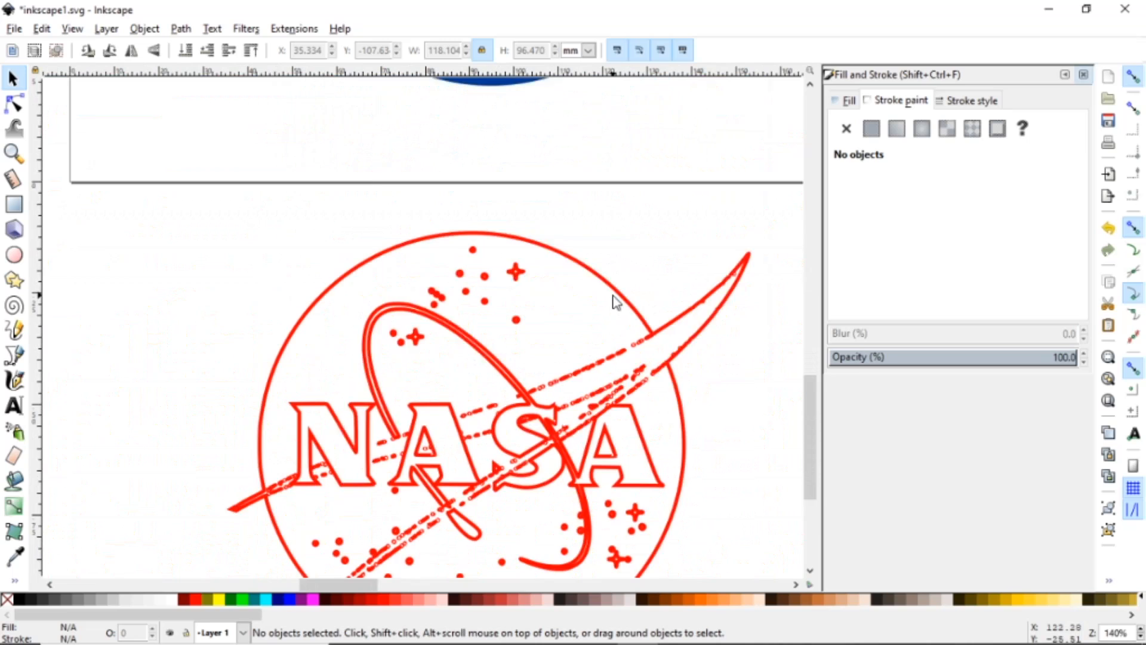
scroll(down, 3)
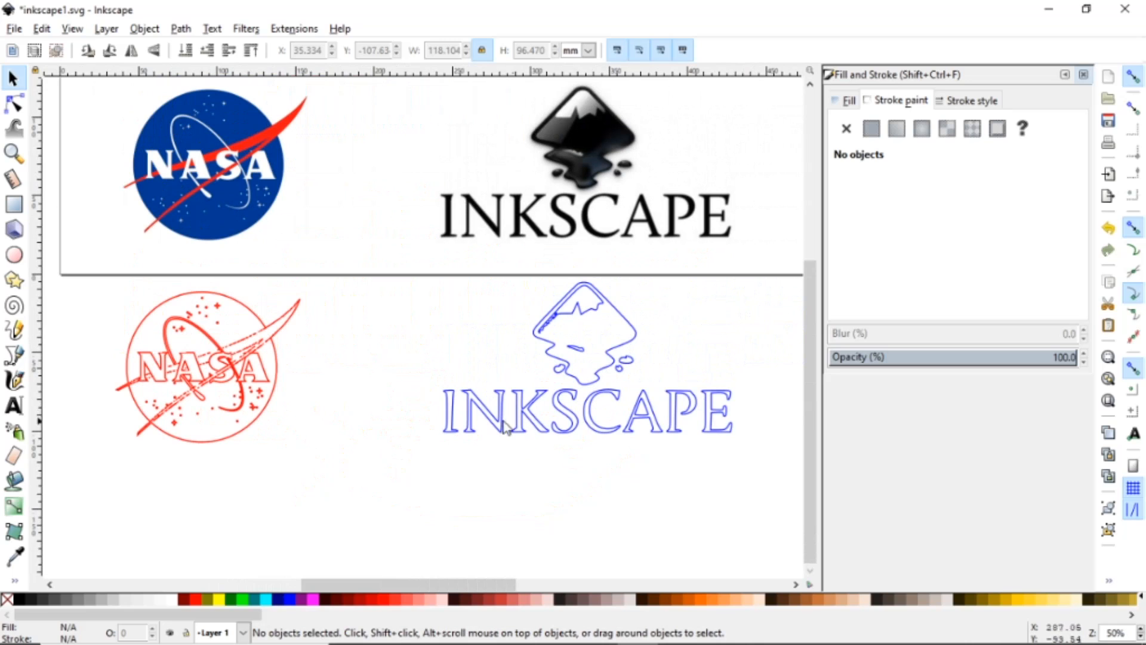
mouse_move(649, 435)
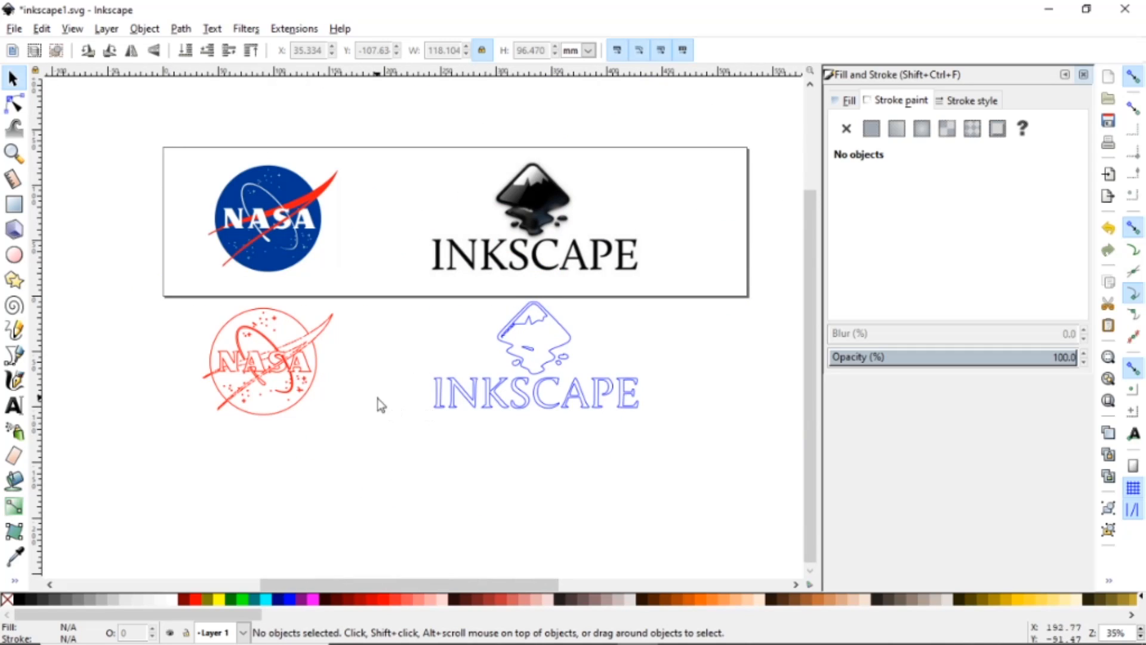
mouse_move(13, 404)
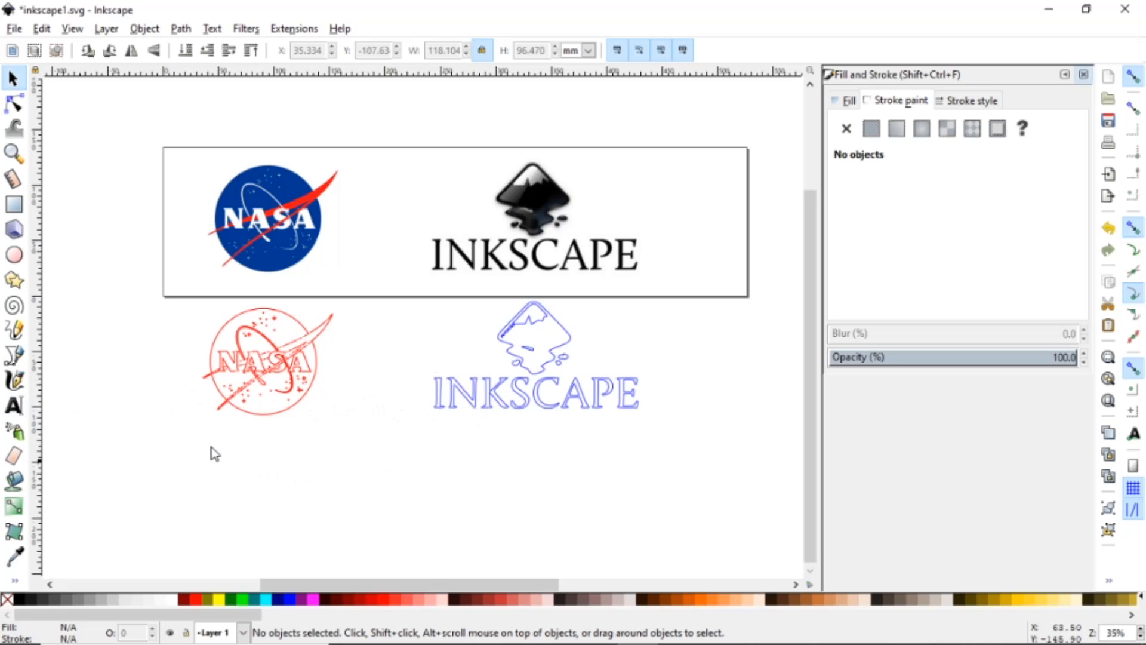
mouse_move(294, 359)
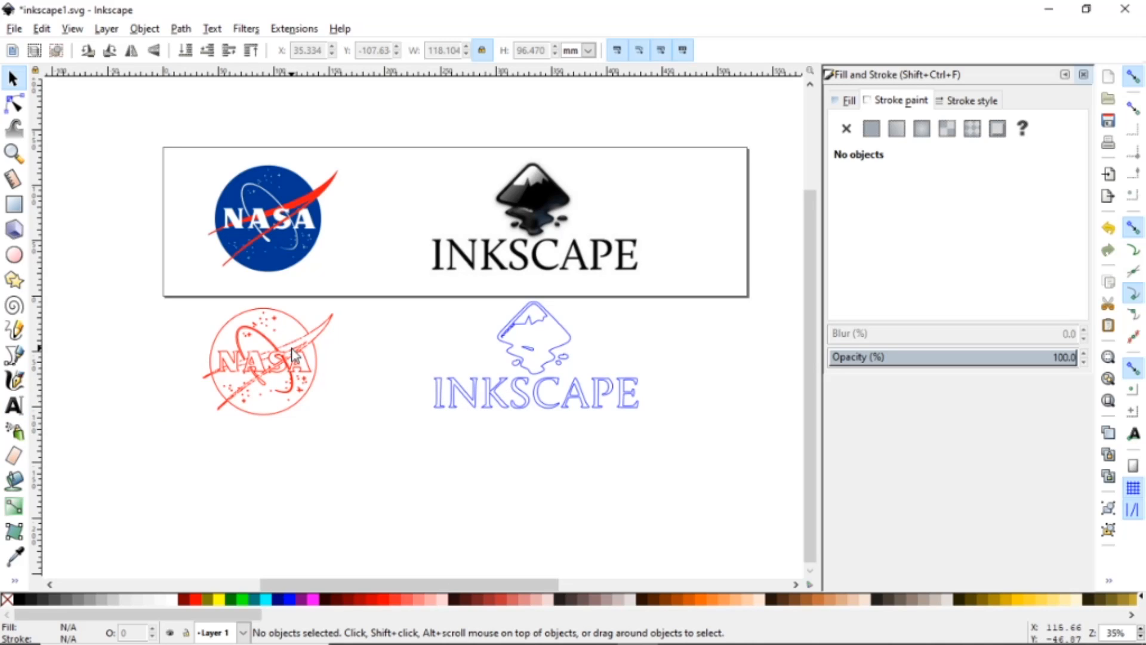